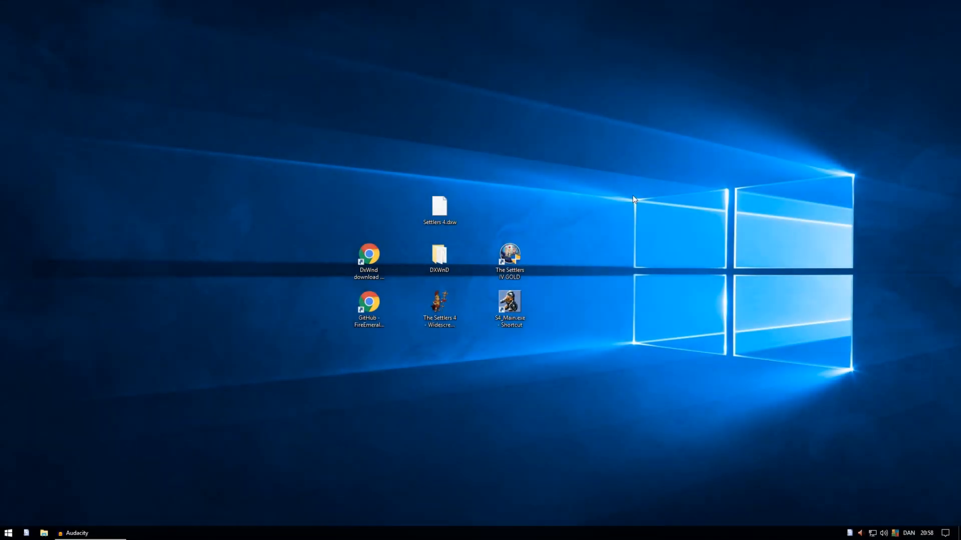
mouse_move(611, 177)
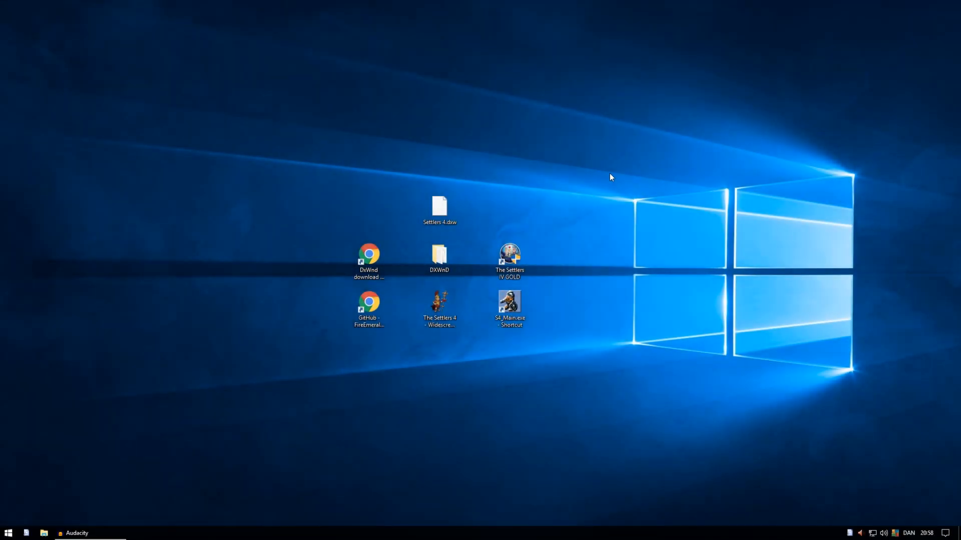
mouse_move(533, 129)
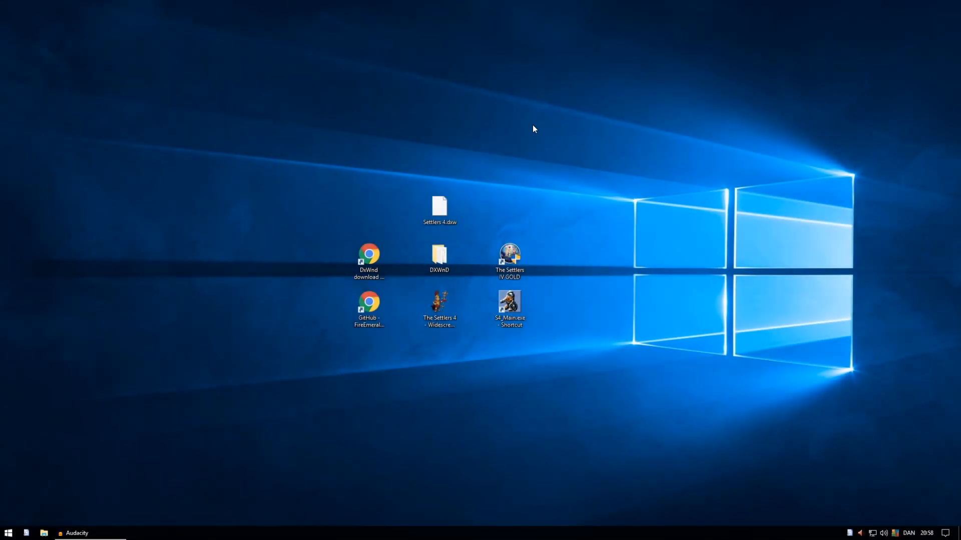
mouse_move(524, 129)
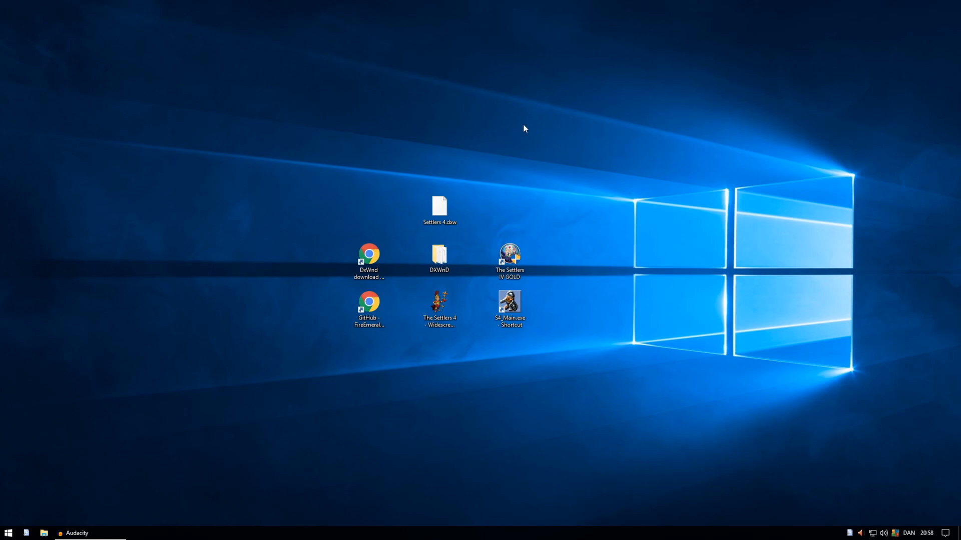
mouse_move(467, 289)
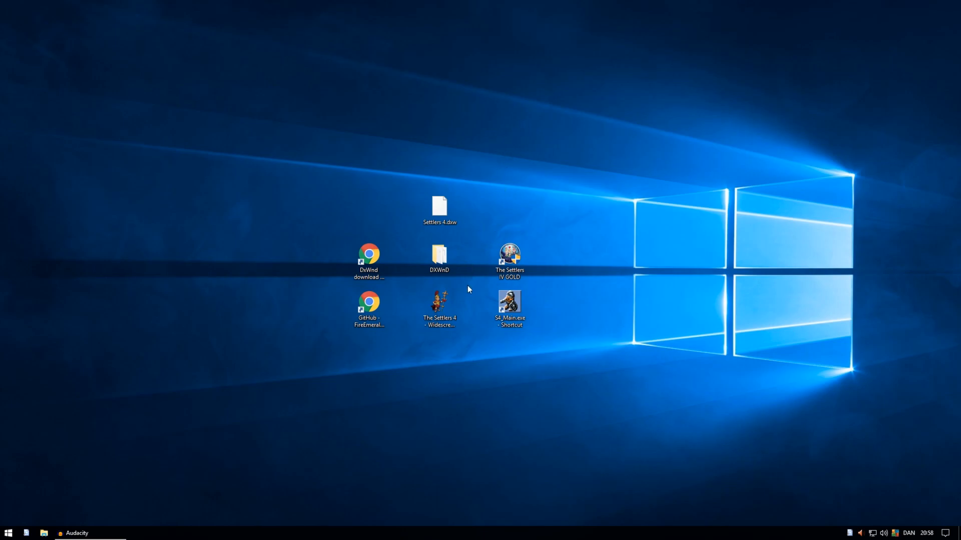
mouse_move(497, 342)
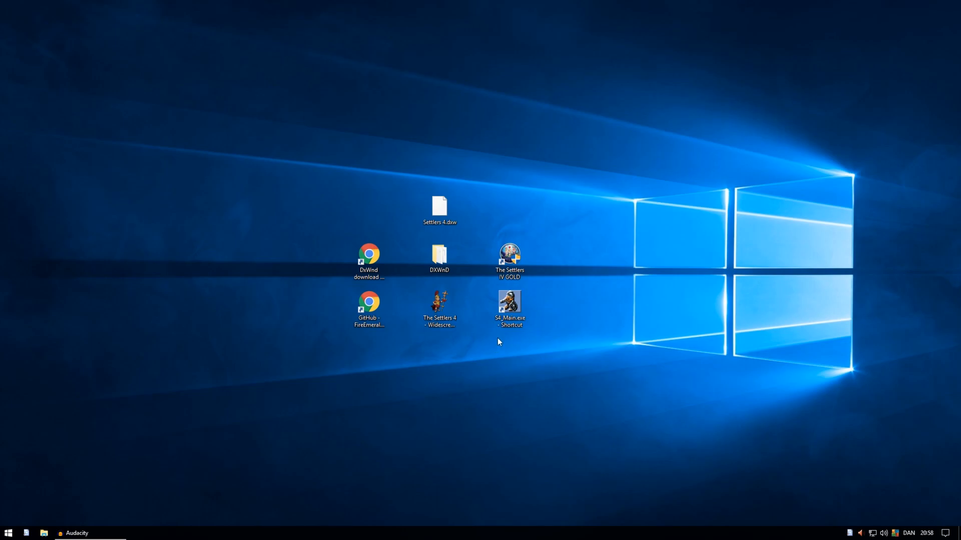
mouse_move(309, 331)
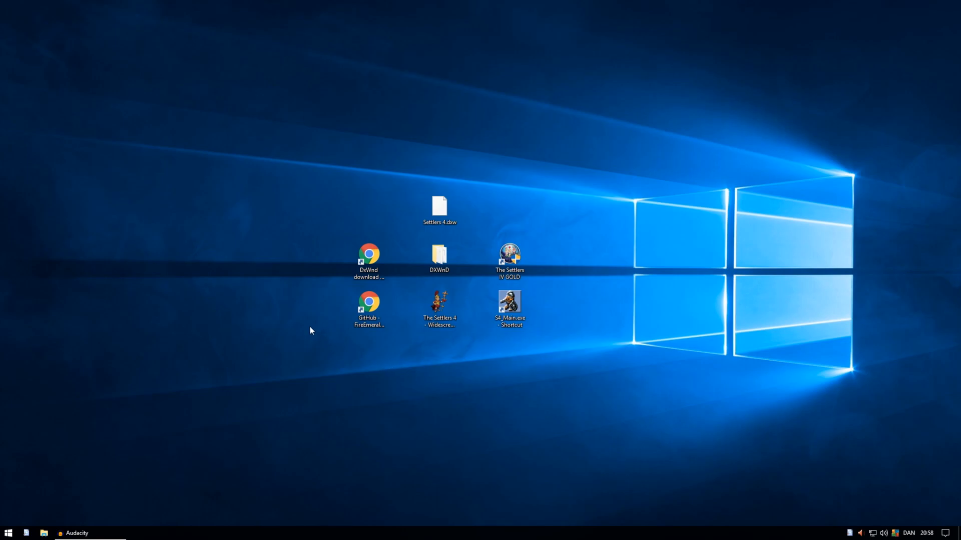
mouse_move(319, 235)
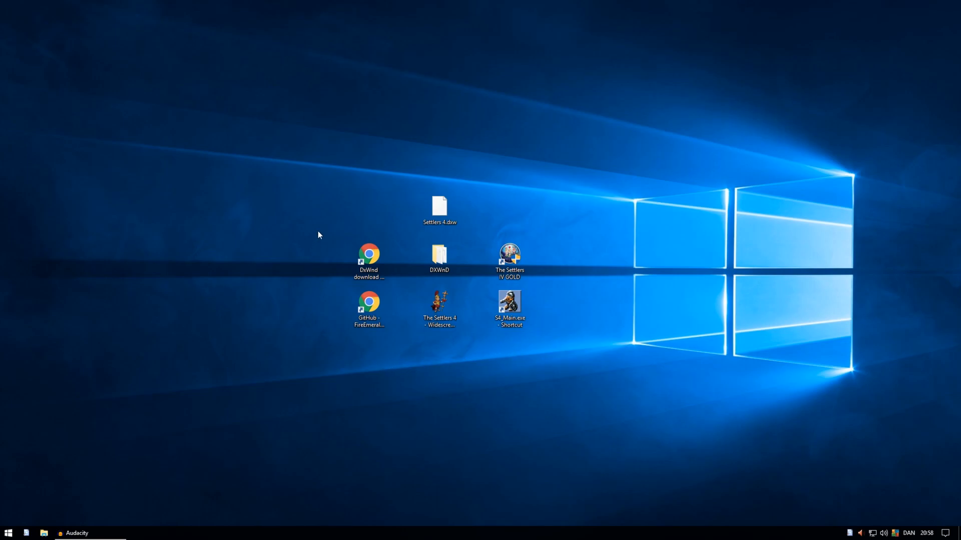
mouse_move(467, 197)
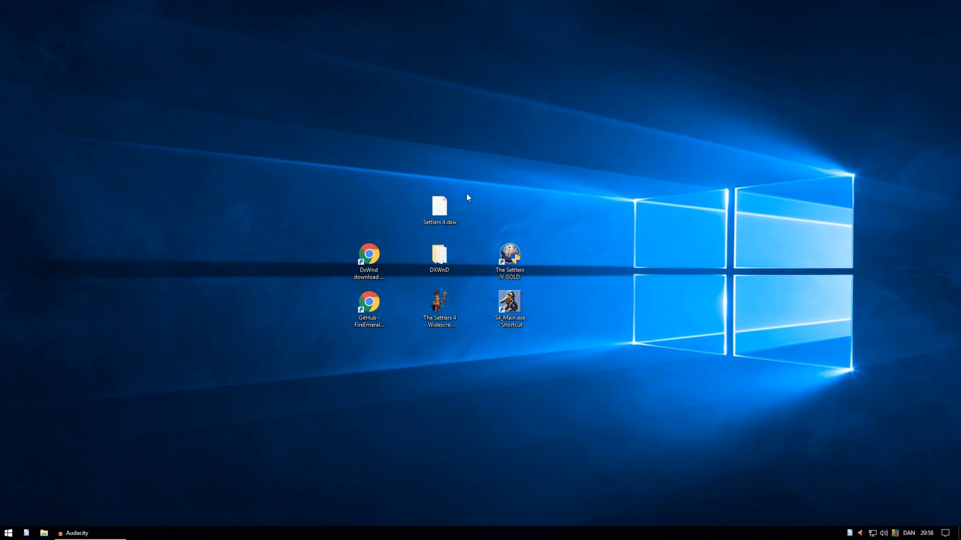
mouse_move(489, 238)
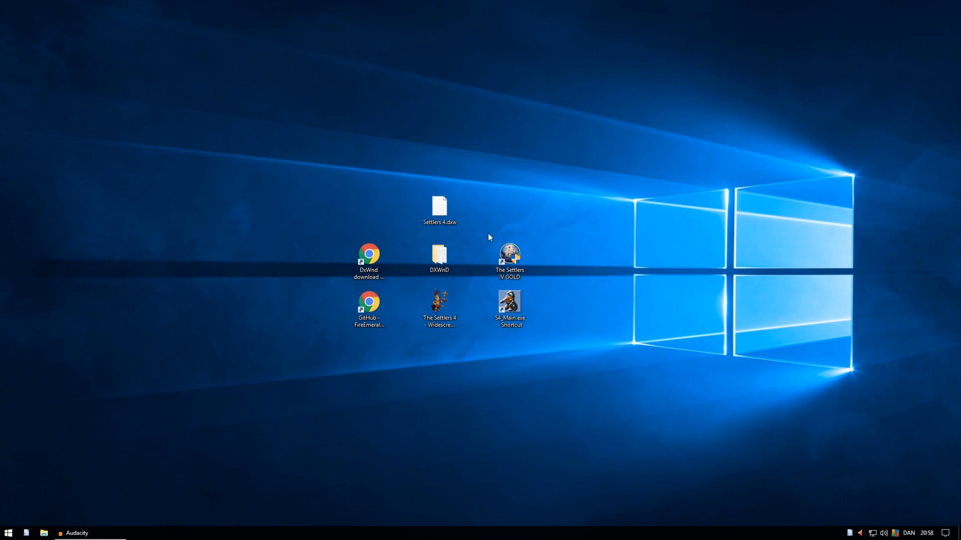
mouse_move(508, 223)
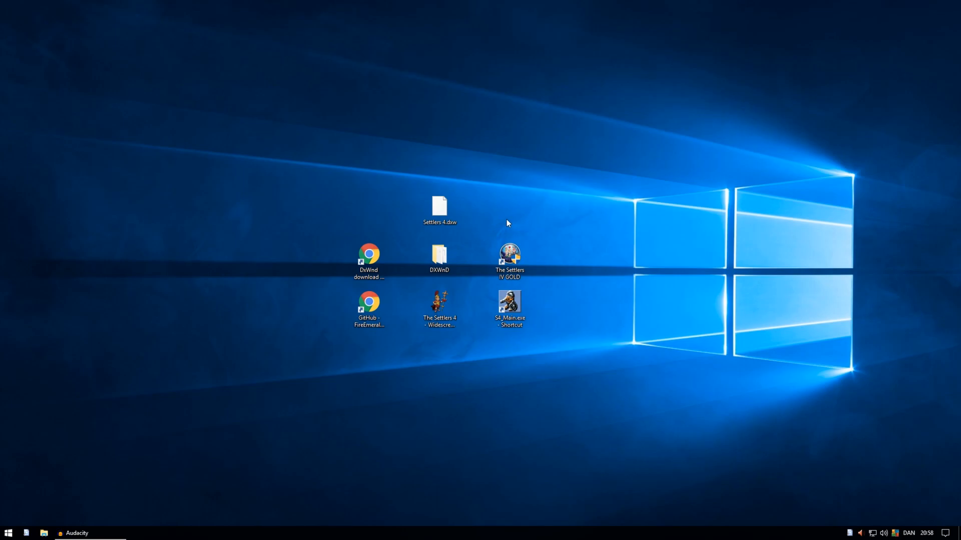
mouse_move(363, 178)
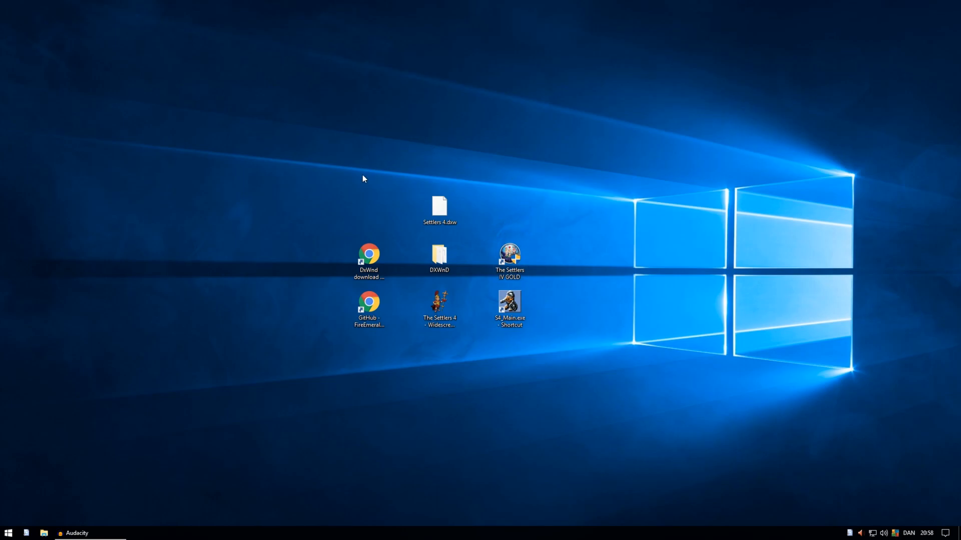
Launch dxwnd.exe from the desktop DXWnD folder, allow it to run, and select Settlers 4.
left_click(439, 257)
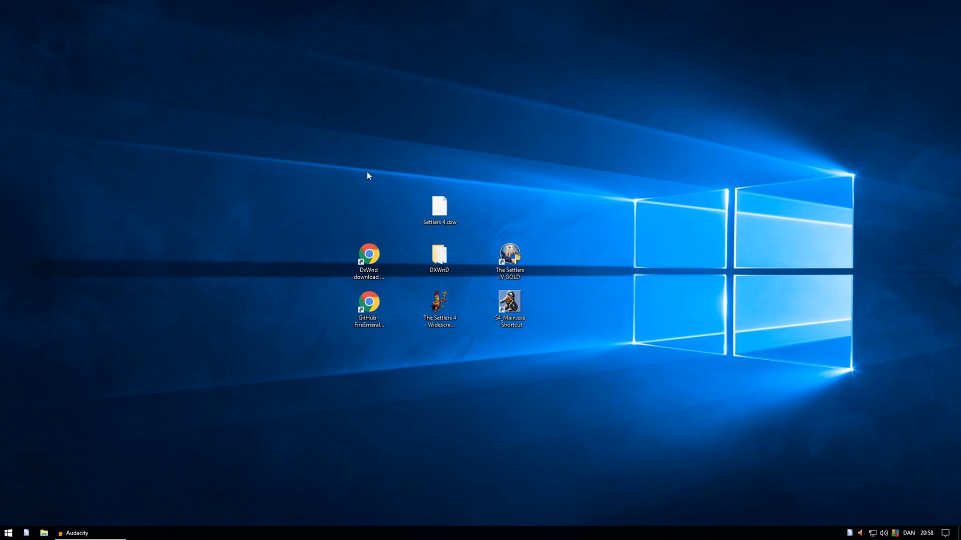
mouse_move(317, 227)
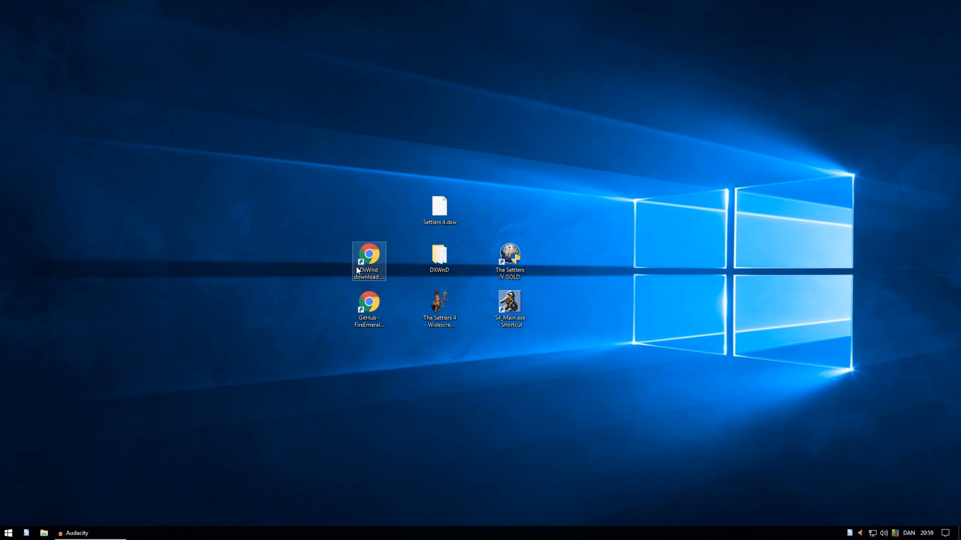
mouse_move(374, 266)
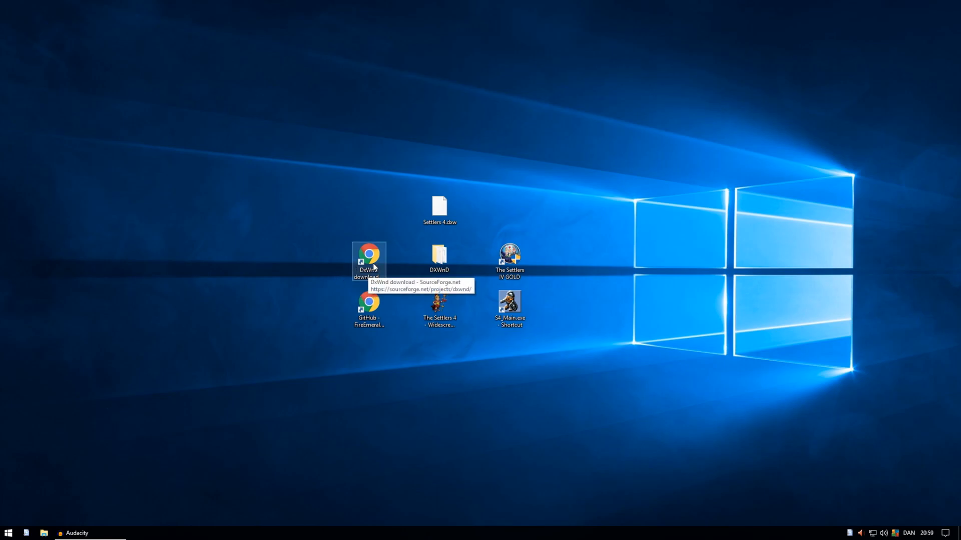
double_click(368, 255)
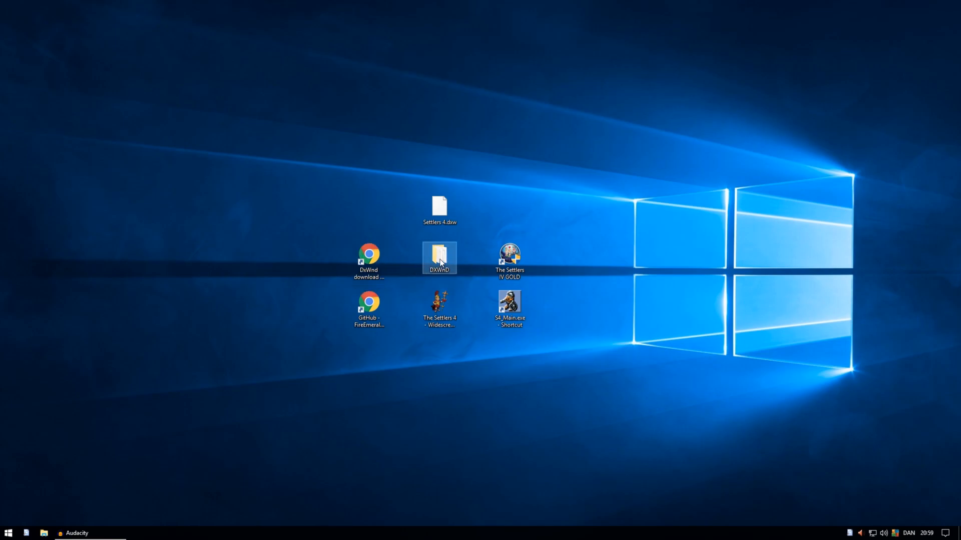
double_click(439, 257)
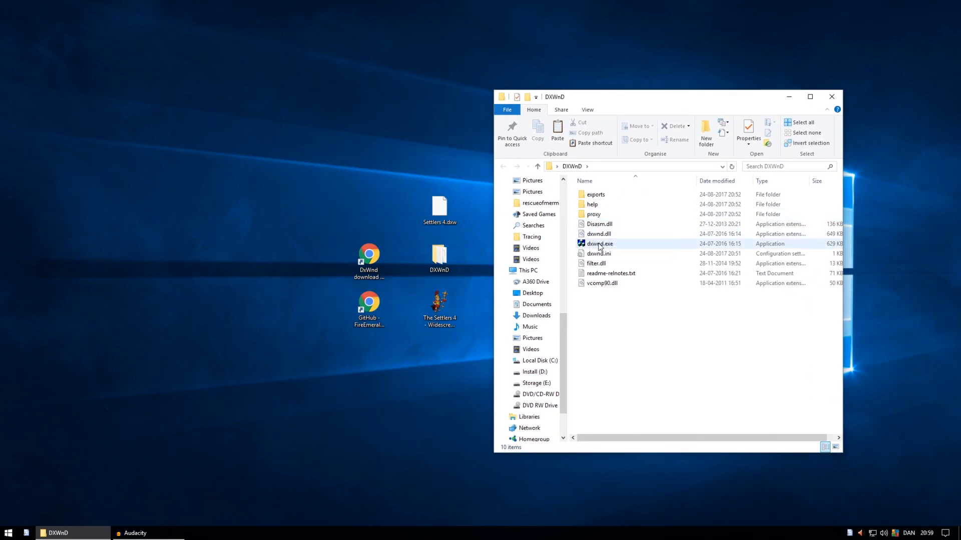
double_click(600, 243)
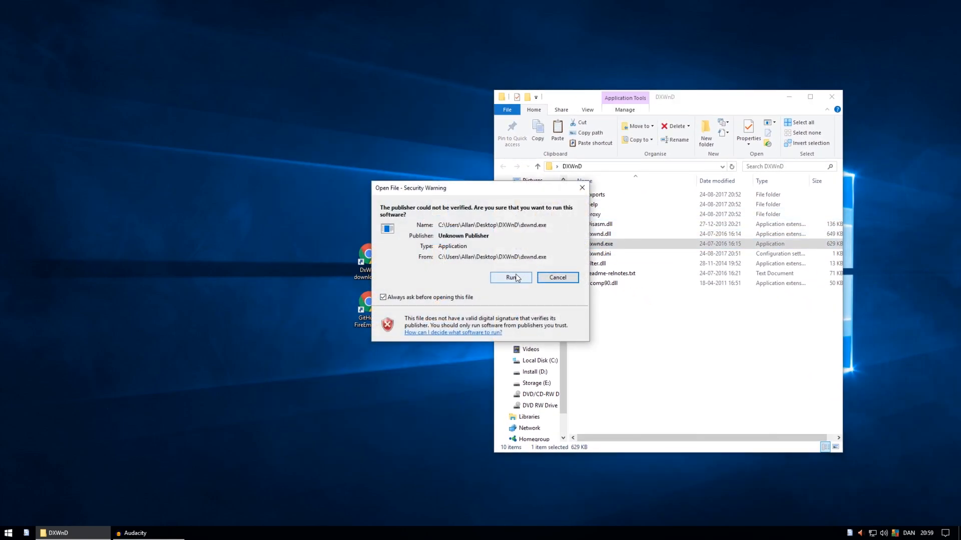
left_click(511, 277)
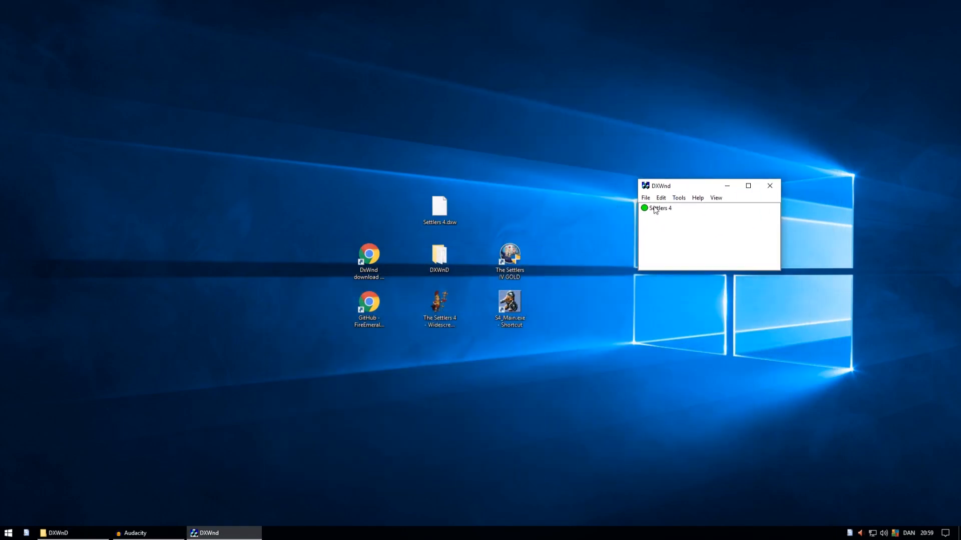
left_click(645, 197)
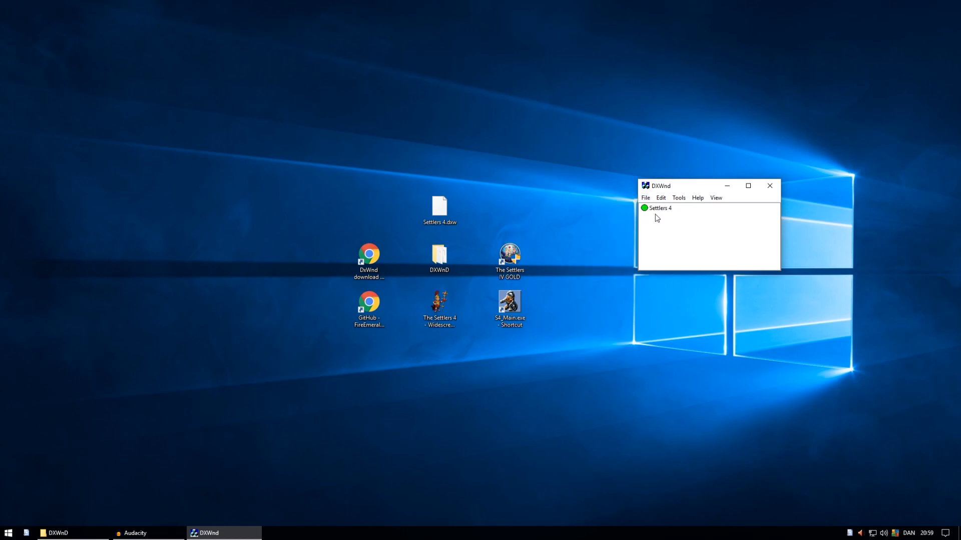
mouse_move(672, 215)
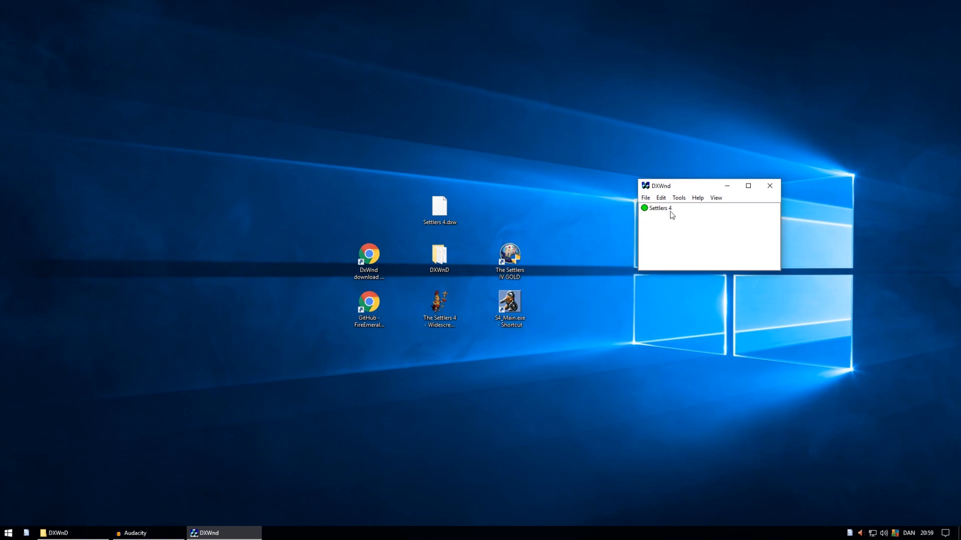
mouse_move(655, 211)
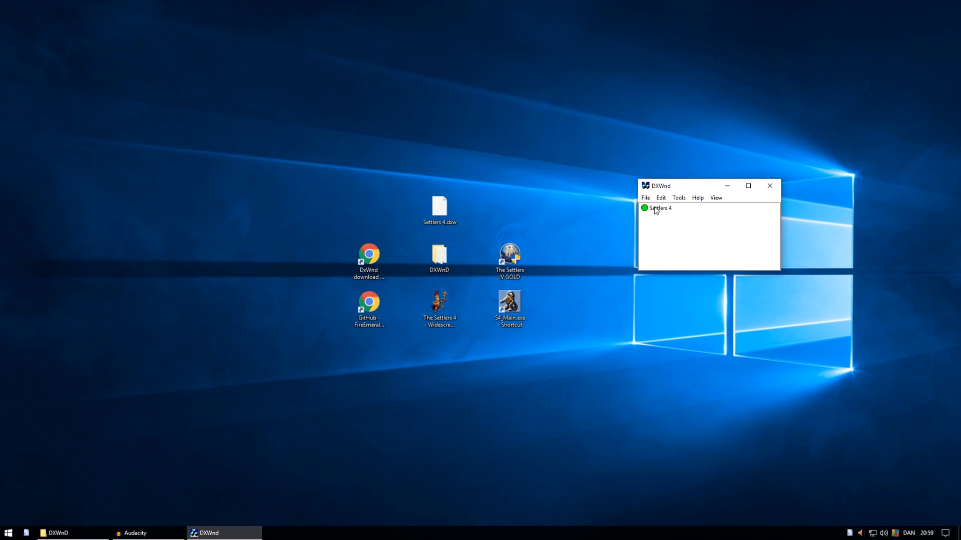
left_click(660, 208)
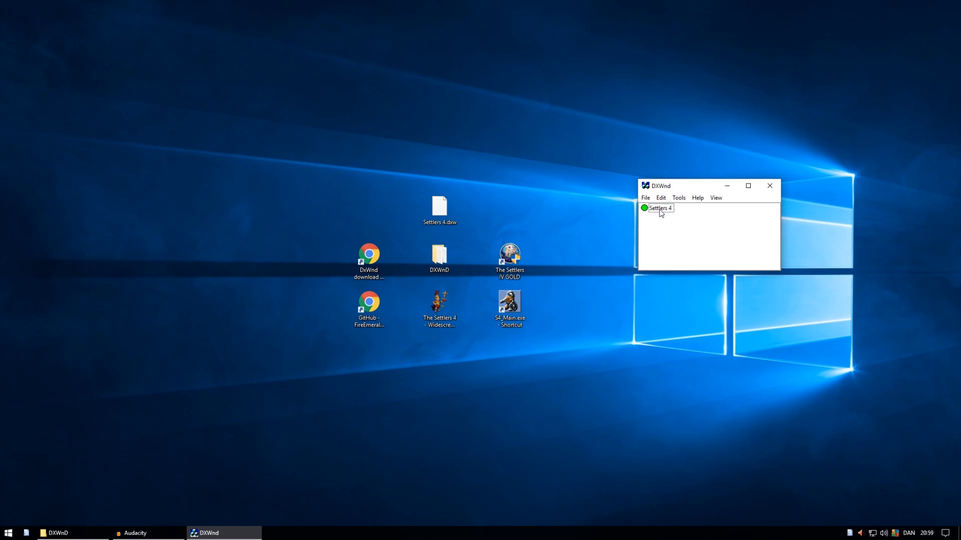
Open the Settlers 4 profile and review its DirectX, DirectX(2) and Direct3D tabs.
double_click(659, 208)
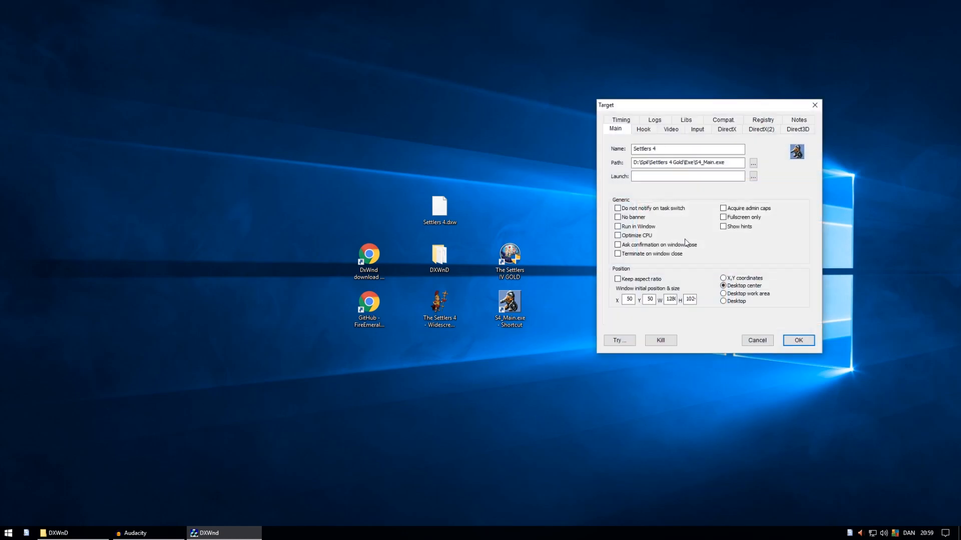
left_click(726, 129)
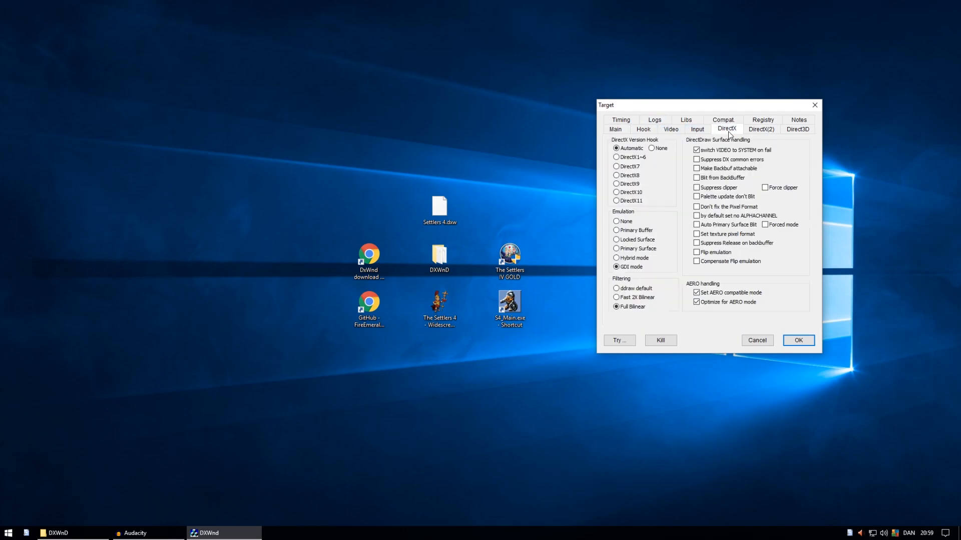
mouse_move(721, 288)
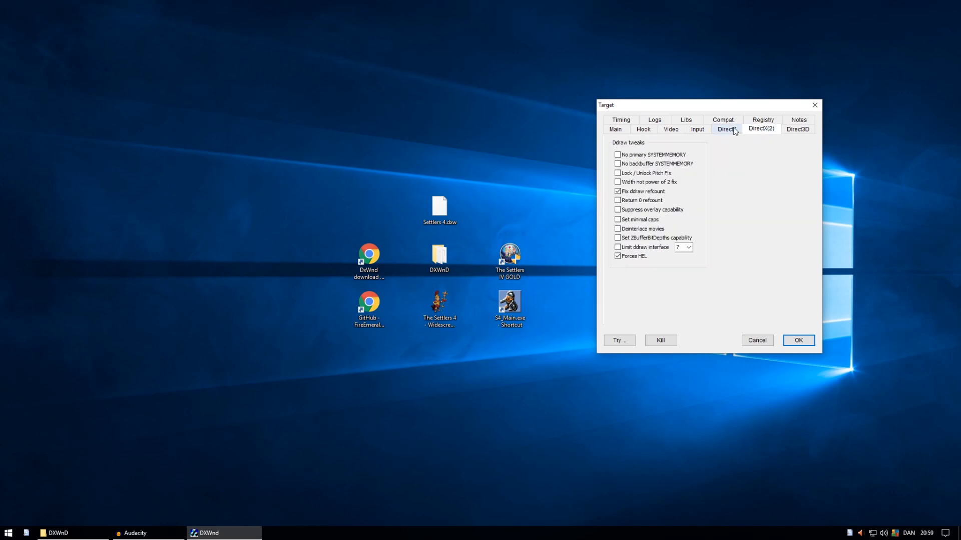
left_click(726, 128)
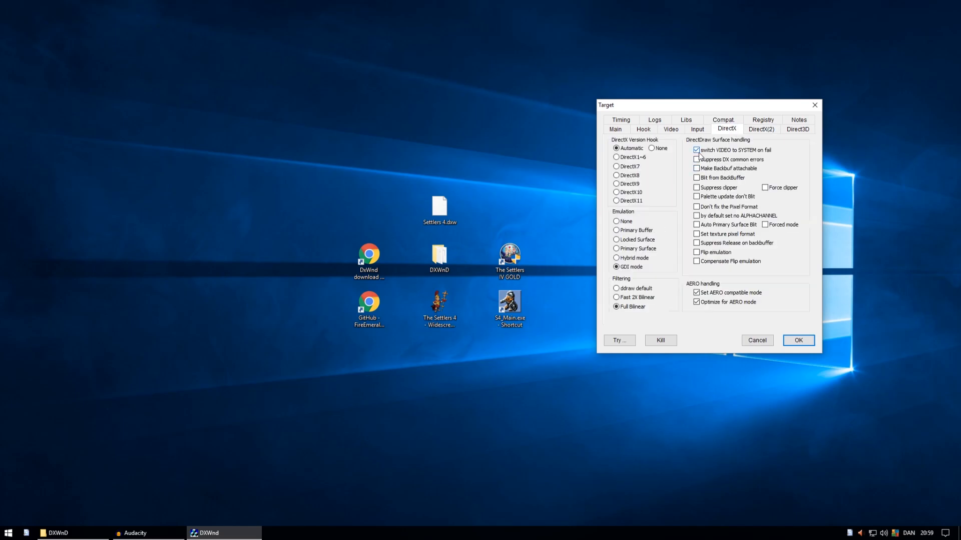
left_click(761, 129)
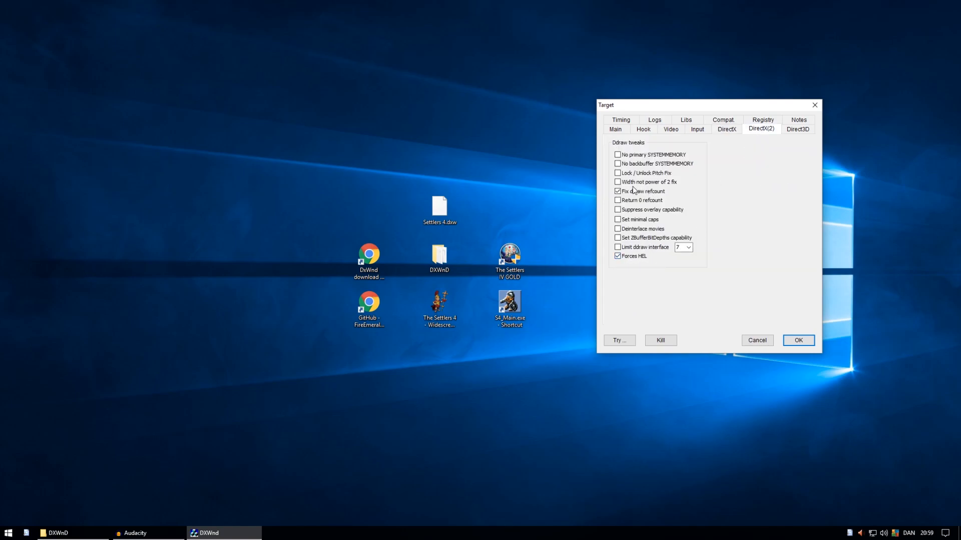
left_click(797, 129)
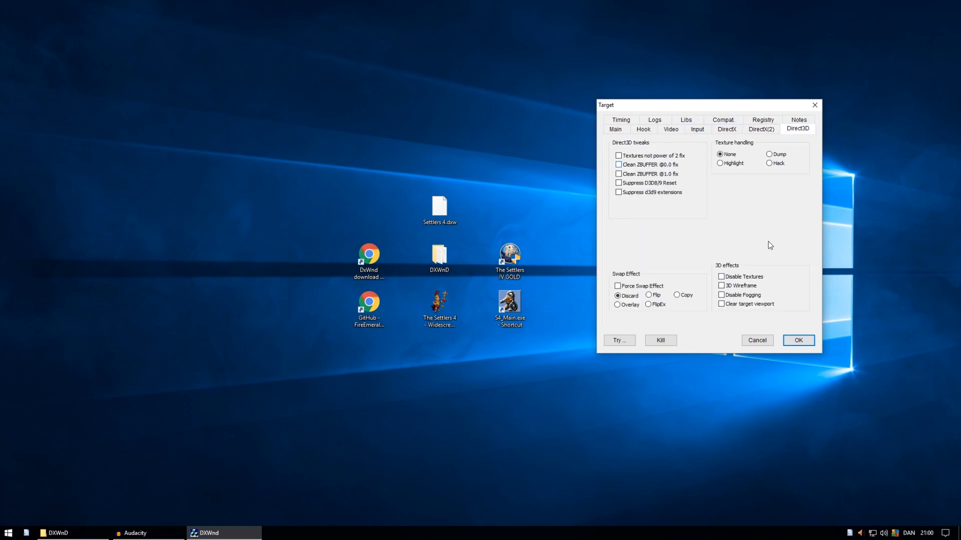
Reopen the Settlers 4 profile settings and browse for a new executable Path.
left_click(797, 340)
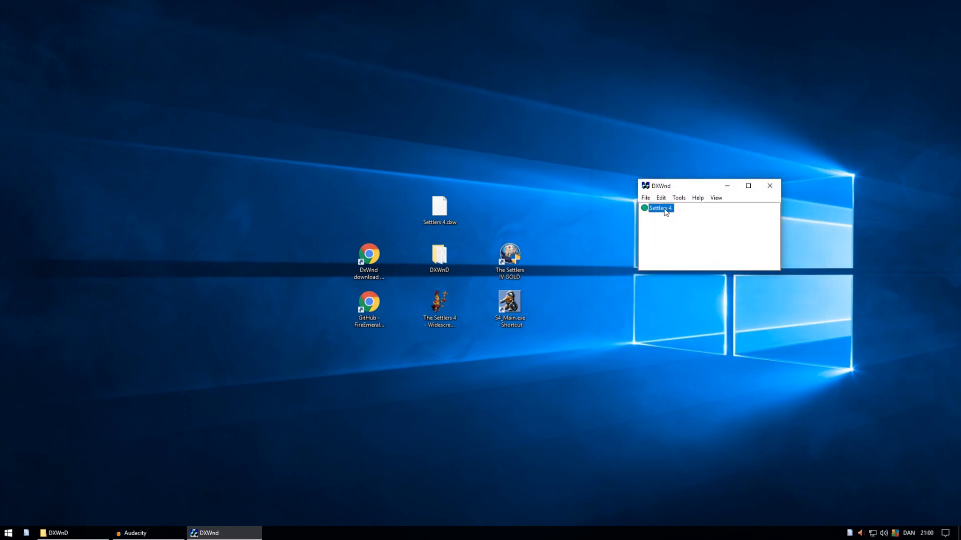
double_click(660, 208)
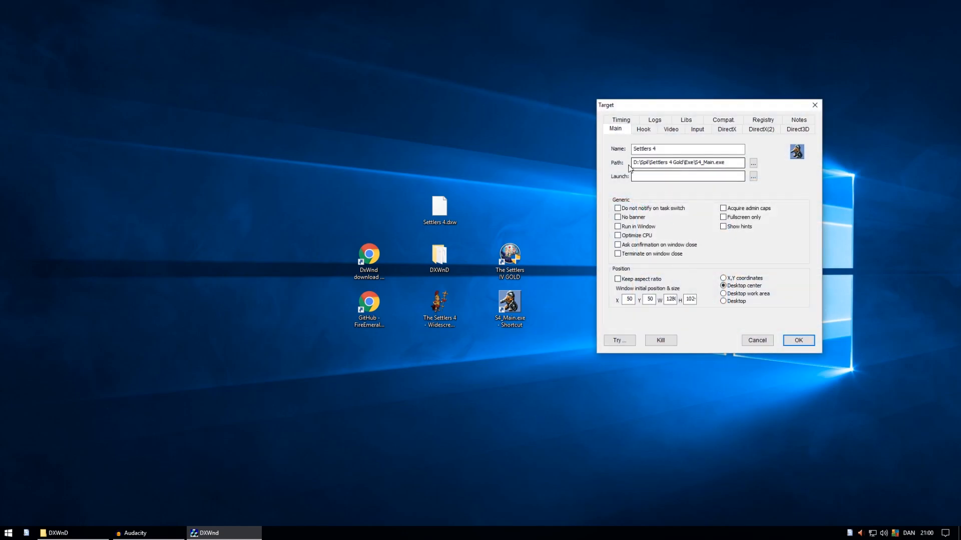
triple_click(686, 162)
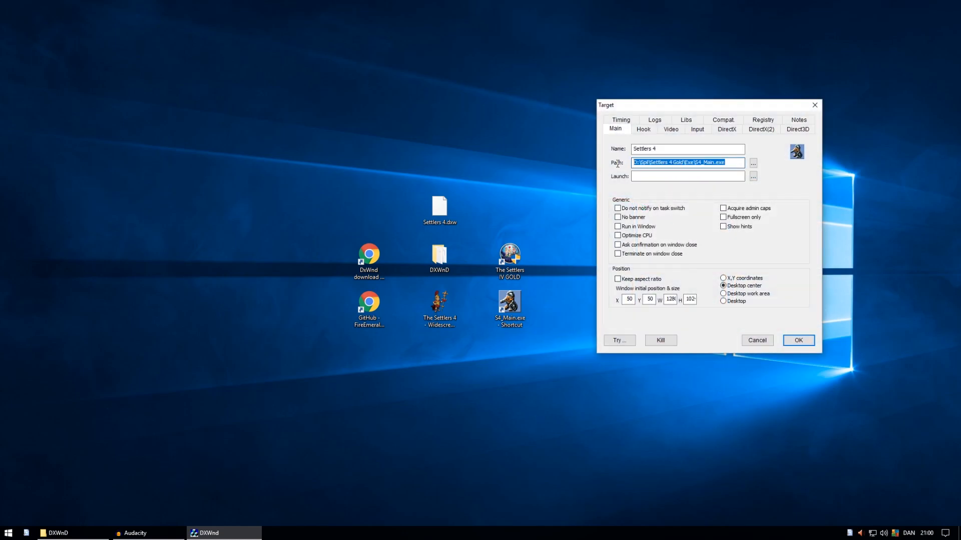
mouse_move(796, 196)
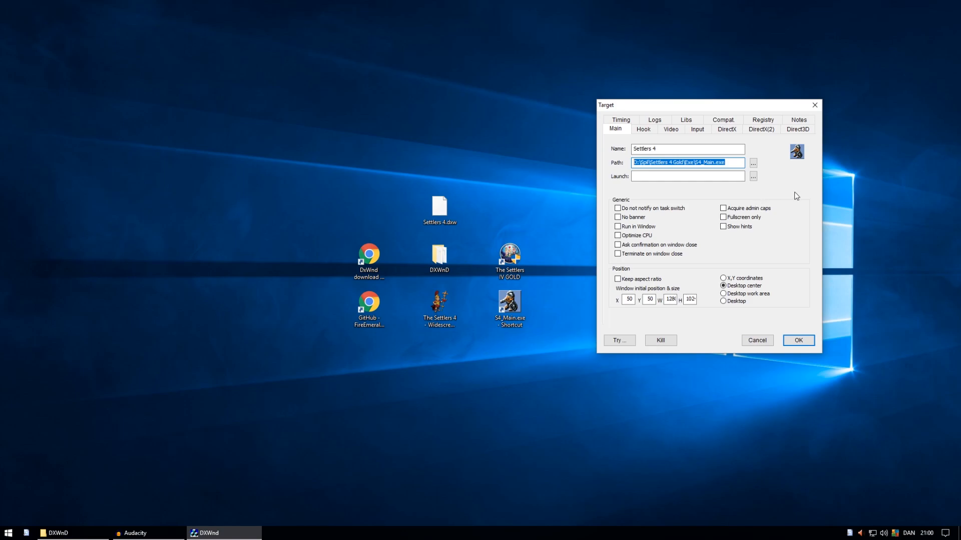
mouse_move(755, 202)
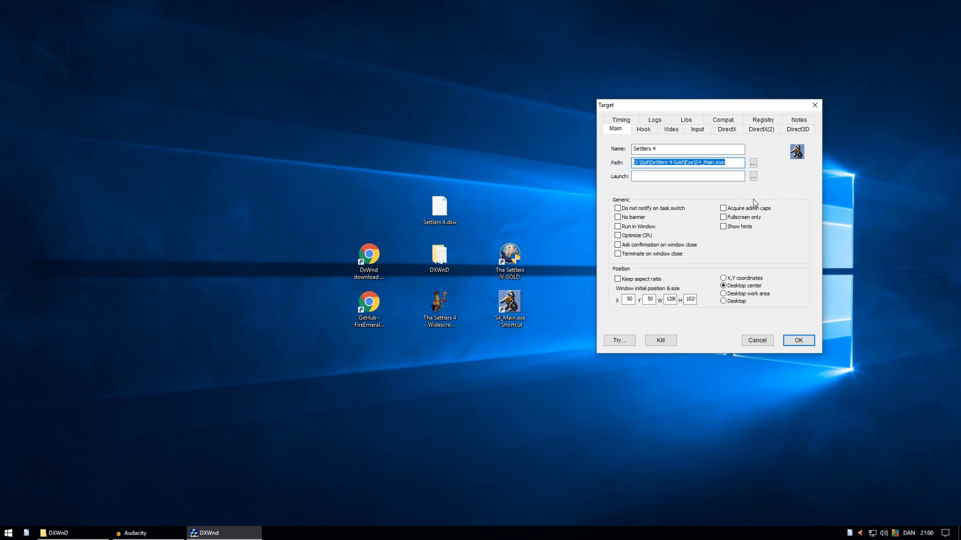
mouse_move(814, 106)
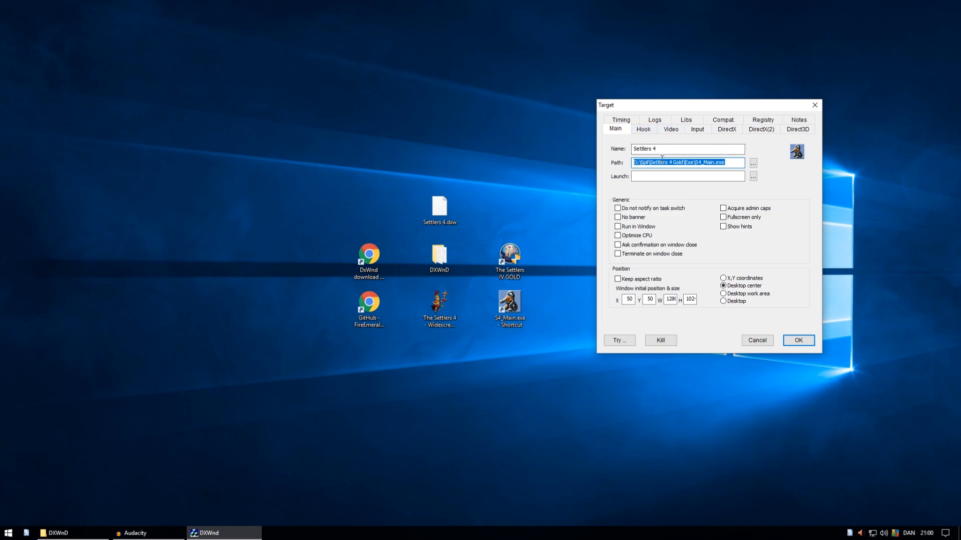
mouse_move(796, 186)
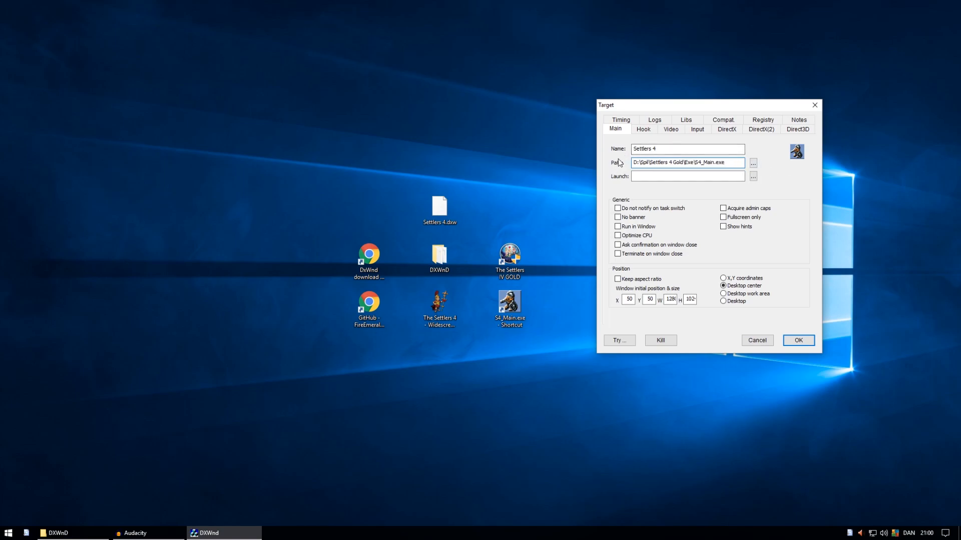
left_click(686, 162)
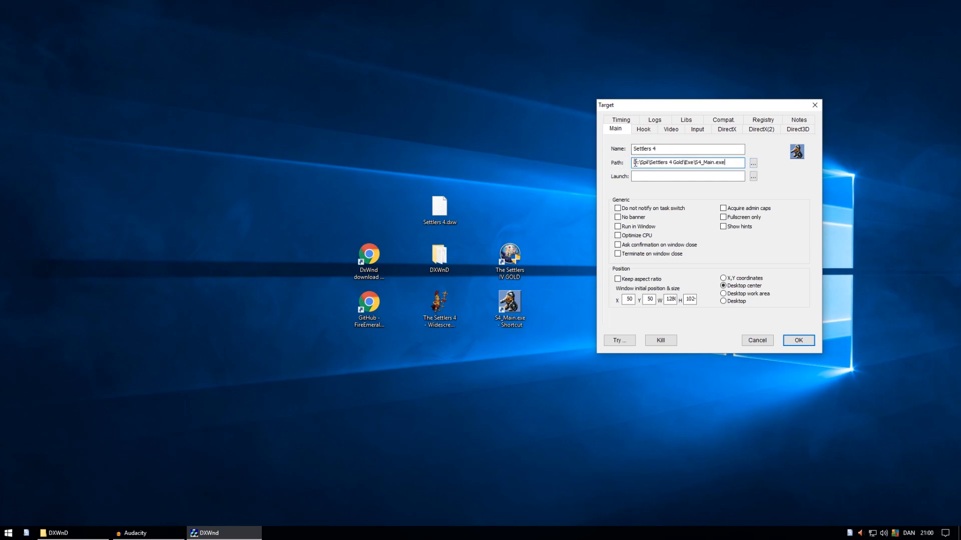
left_click(752, 162)
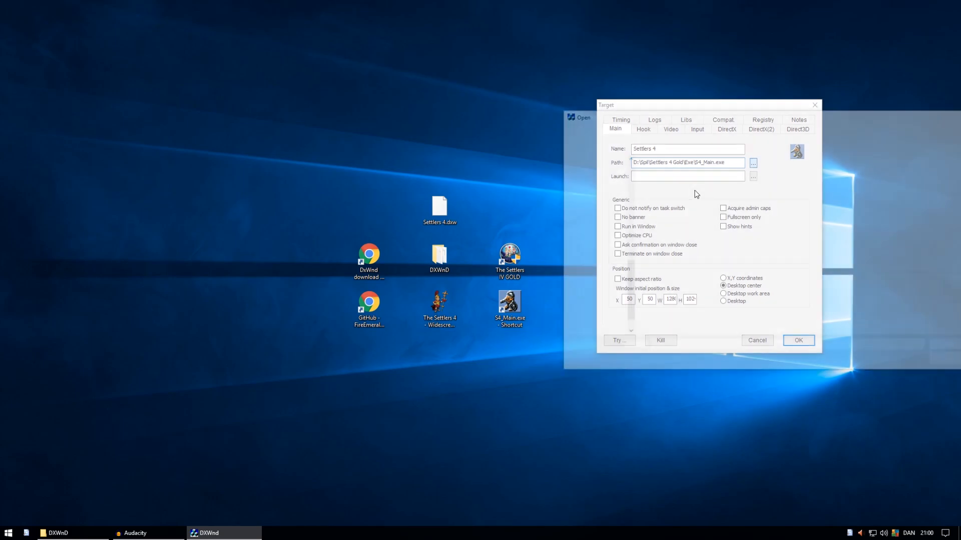
Go up to Settlers 4 Gold, enter Exe, and pick S4_Main.exe.
left_click(752, 162)
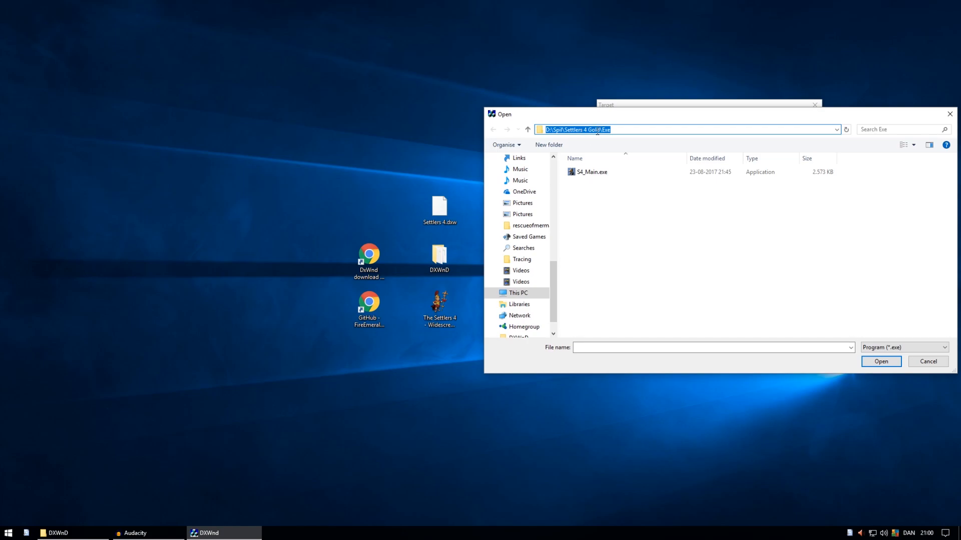
left_click(527, 129)
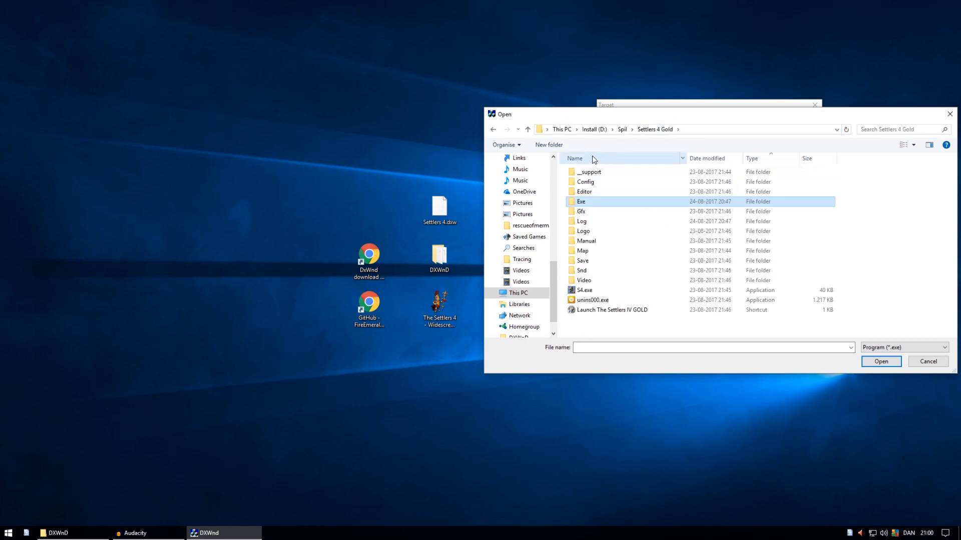
mouse_move(580, 211)
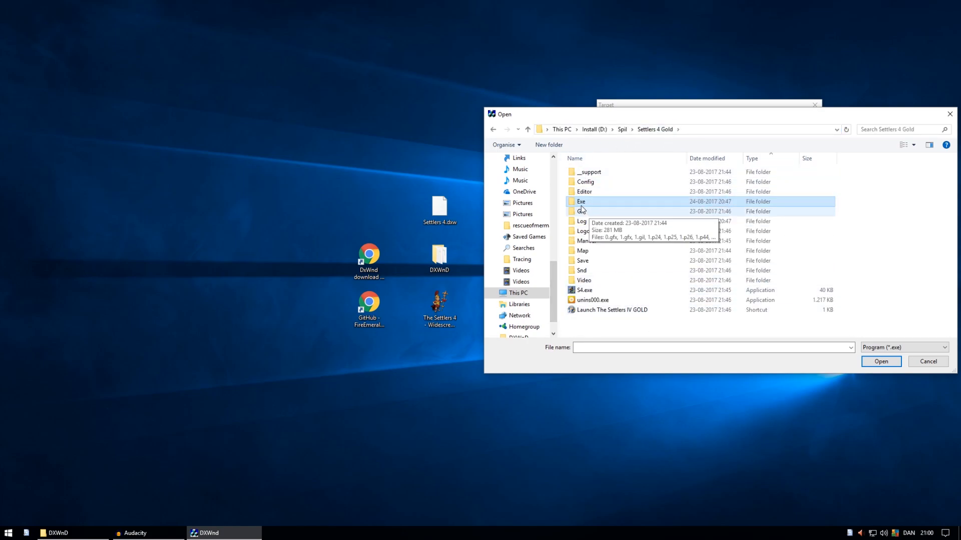
double_click(581, 201)
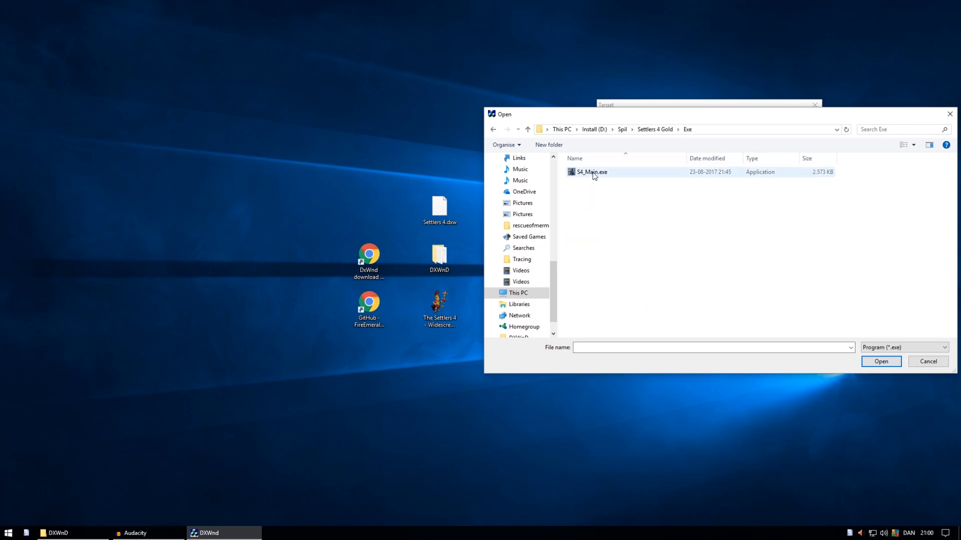
left_click(879, 361)
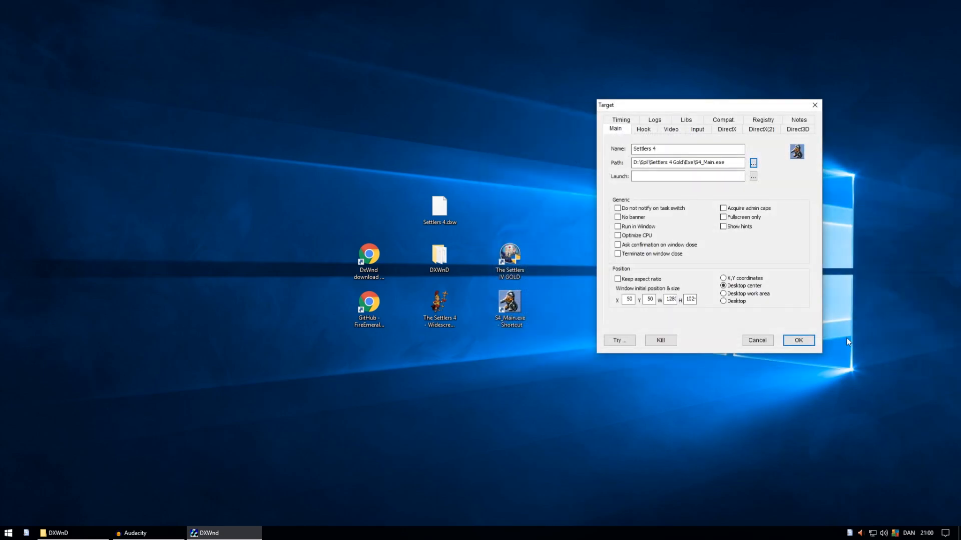
mouse_move(624, 193)
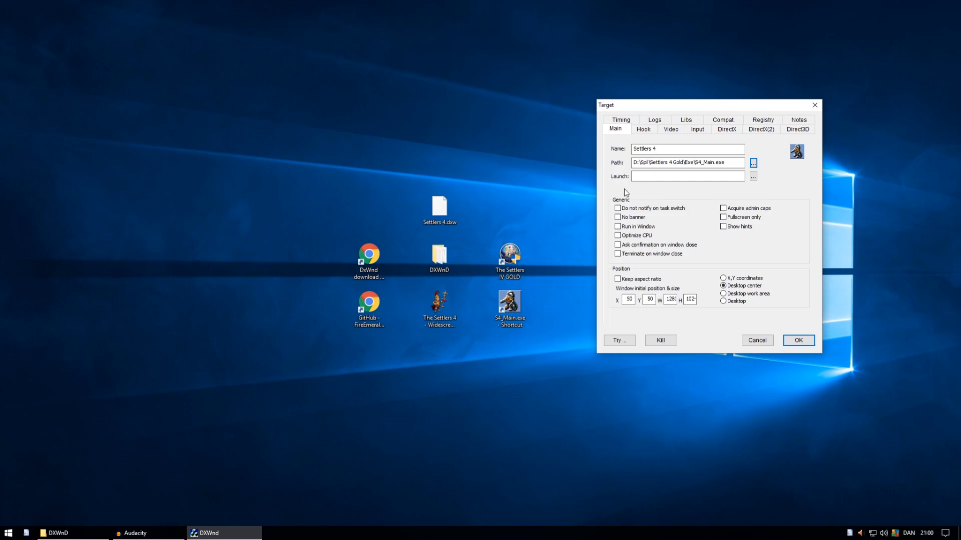
Confirm the Settlers 4 target with OK, then browse the Tools, Edit and File menus.
left_click(797, 340)
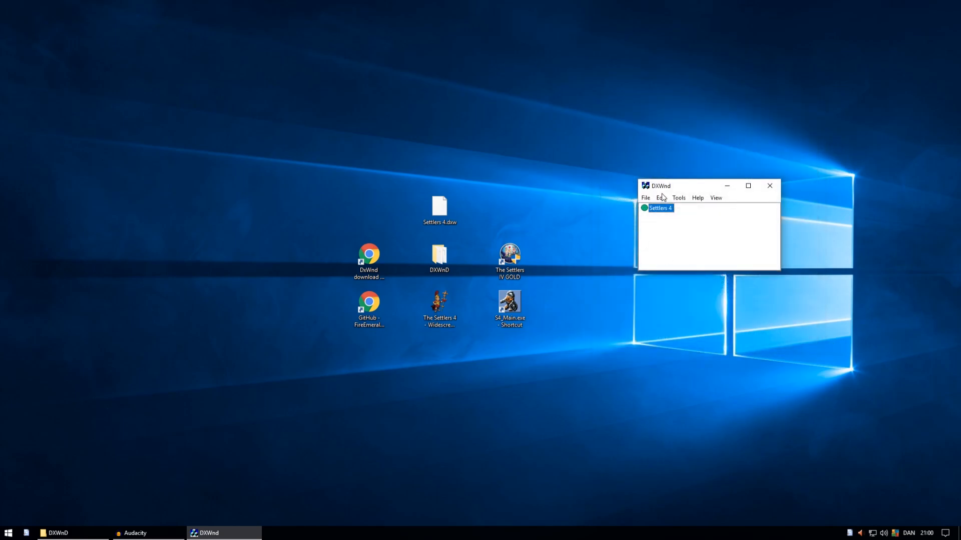
left_click(679, 198)
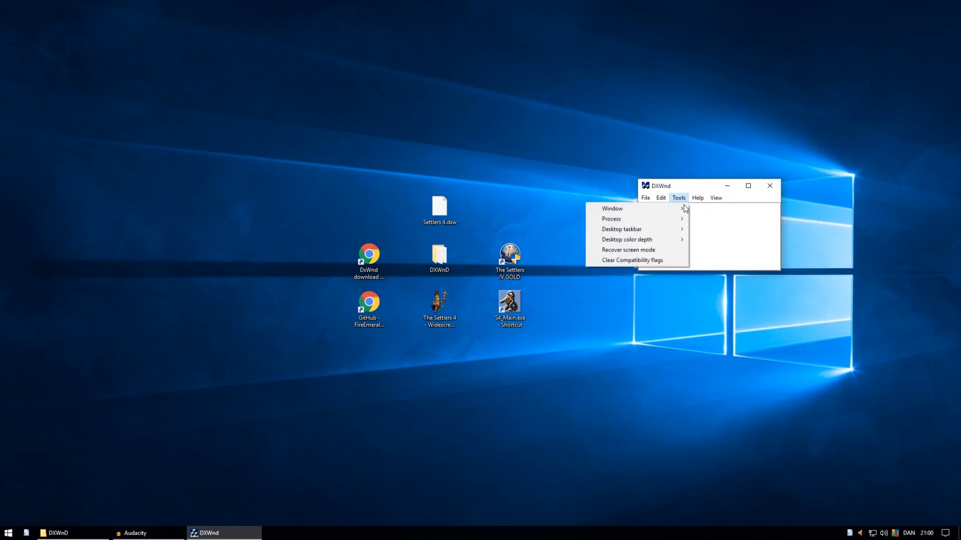
left_click(661, 197)
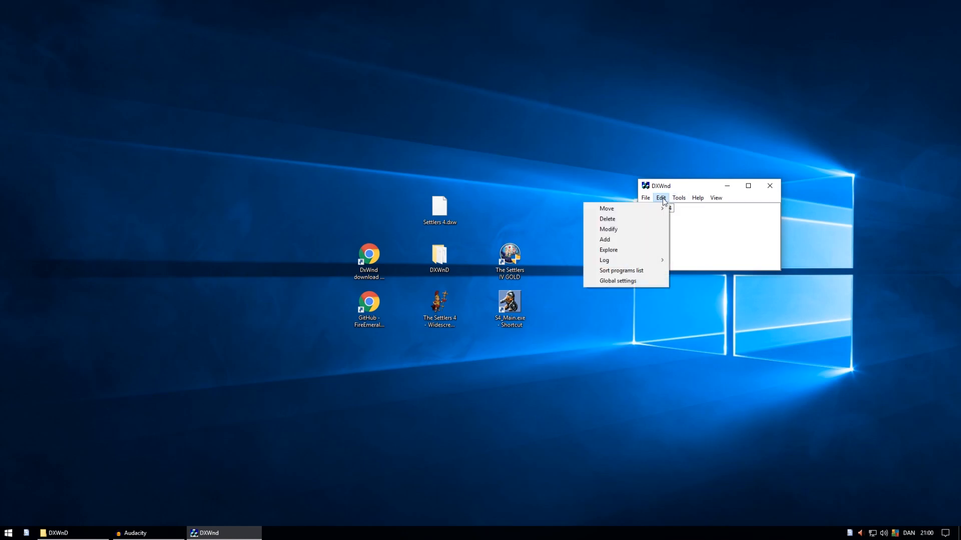
left_click(644, 197)
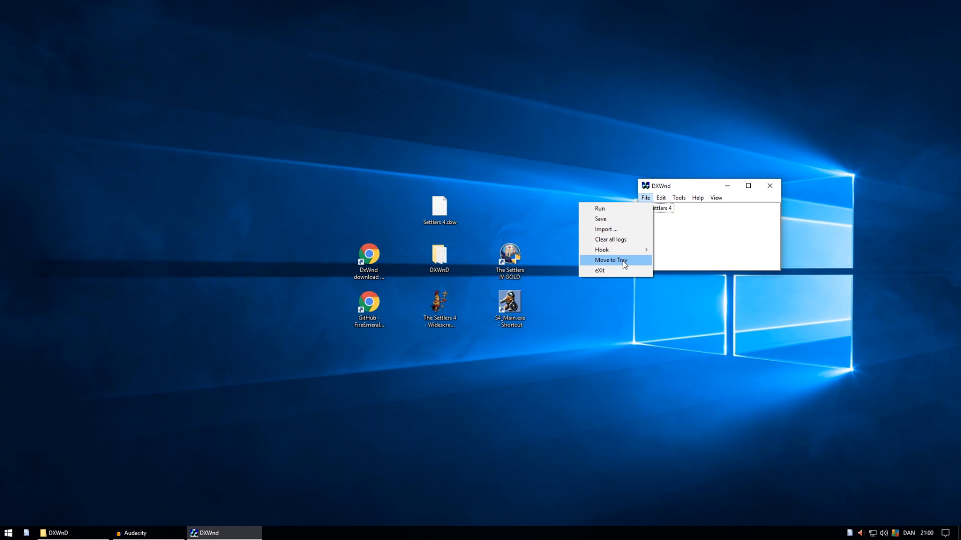
left_click(610, 260)
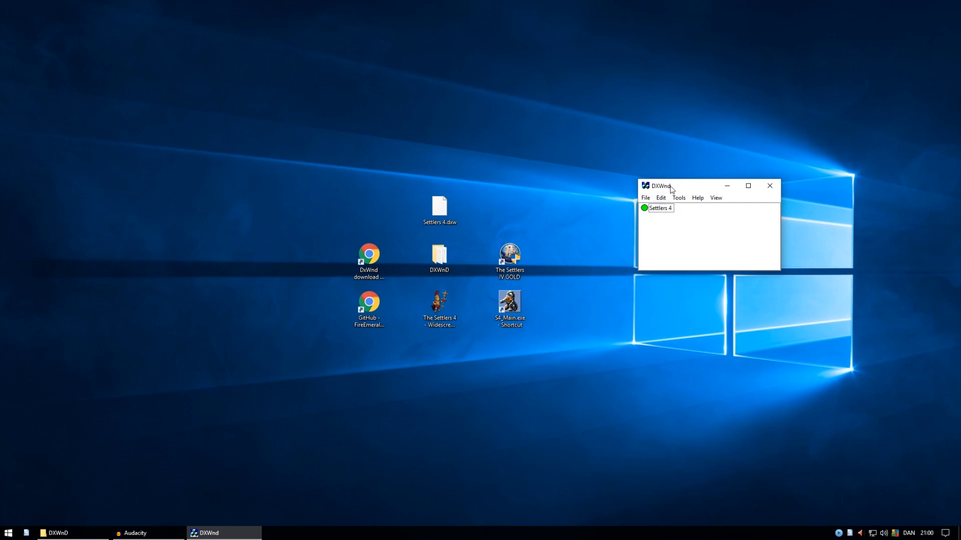
mouse_move(635, 212)
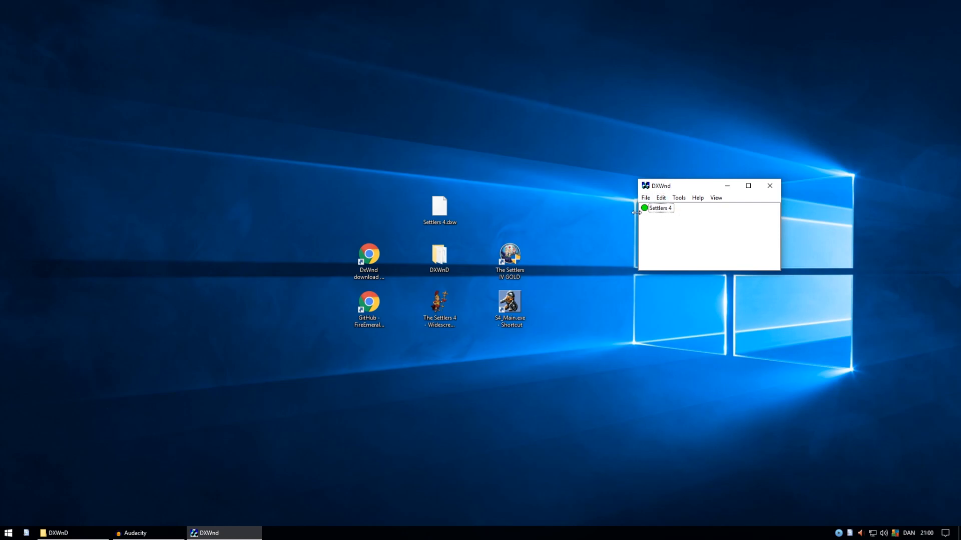
Import the Settlers 4.dxw profile from the Desktop via File > Import.
left_click(645, 197)
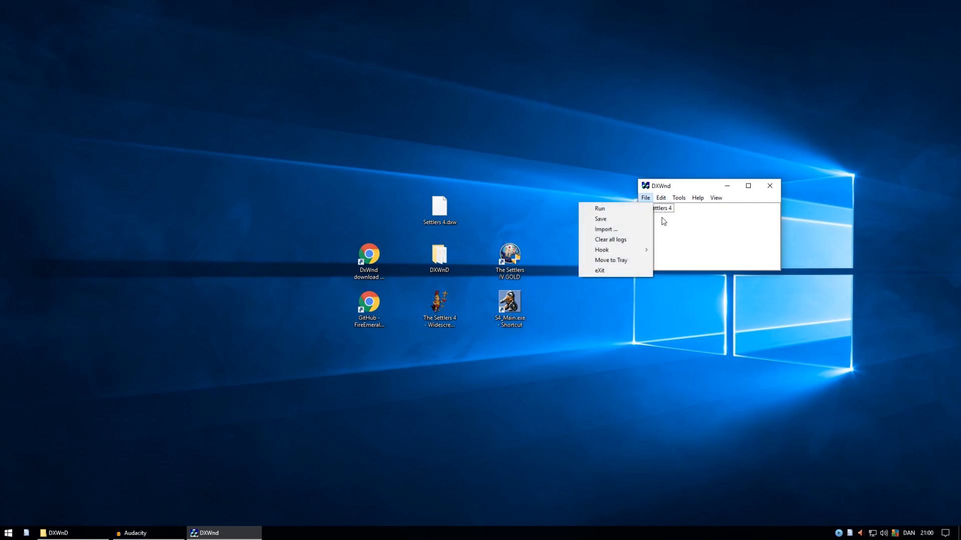
left_click(606, 229)
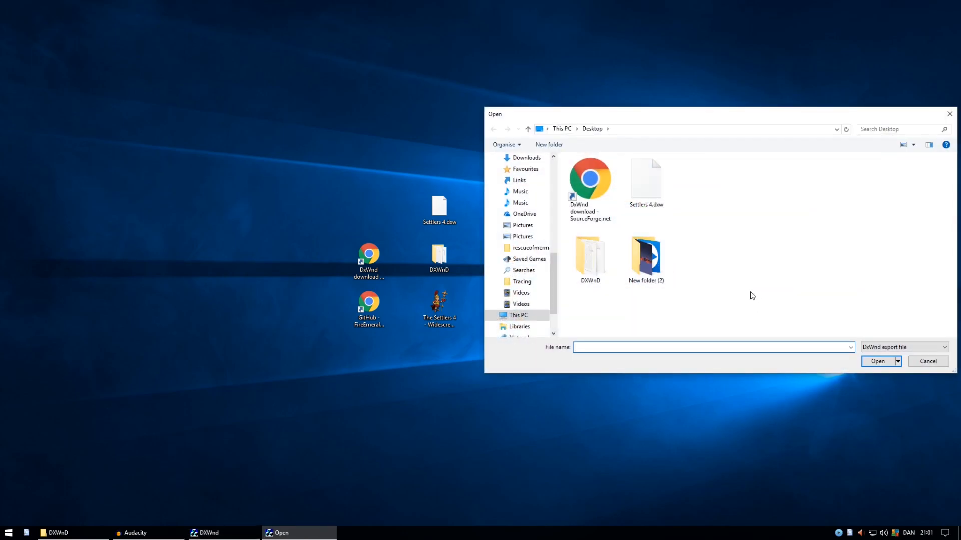
mouse_move(698, 294)
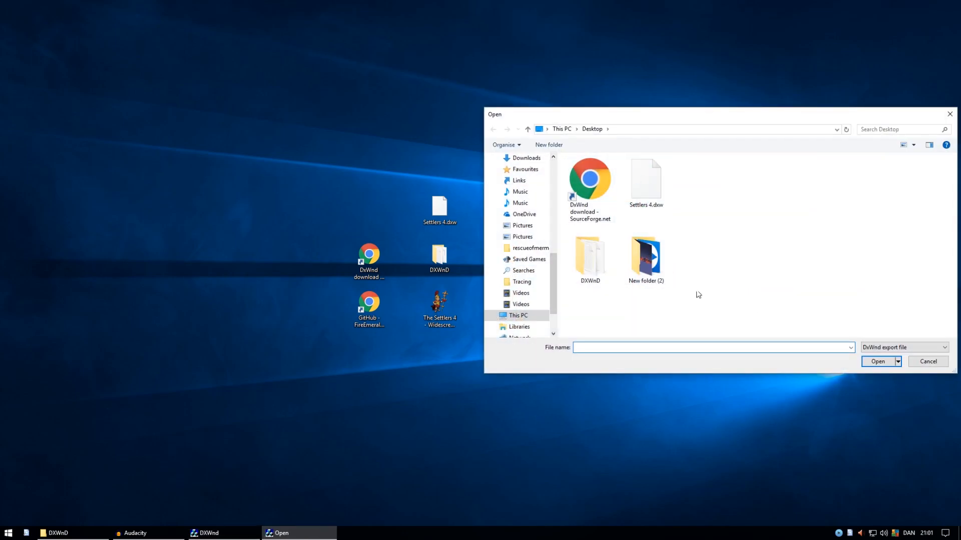
left_click(644, 177)
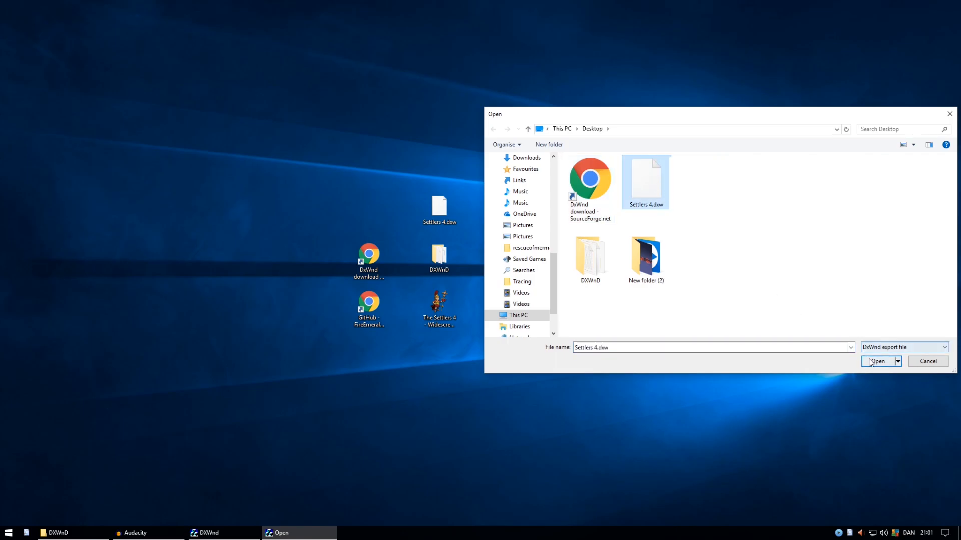
left_click(877, 361)
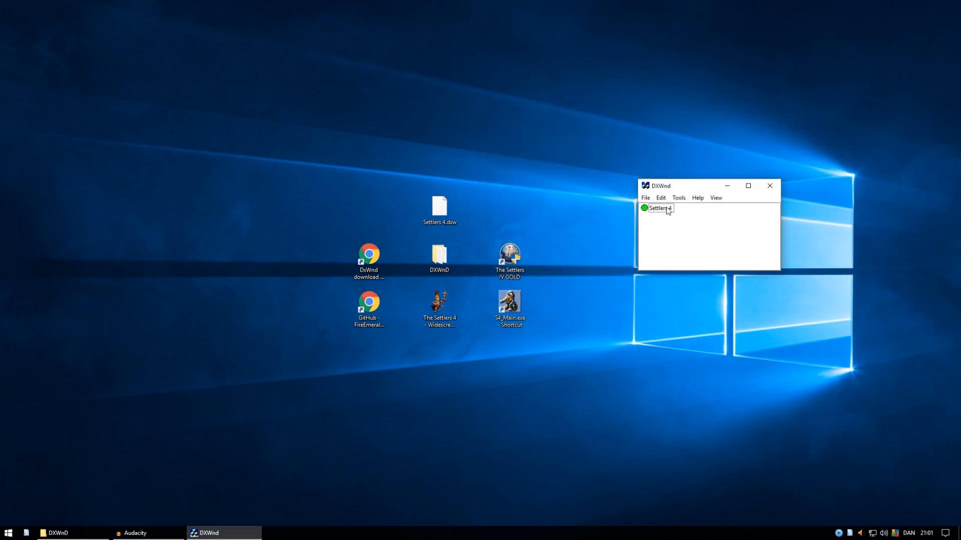
mouse_move(704, 229)
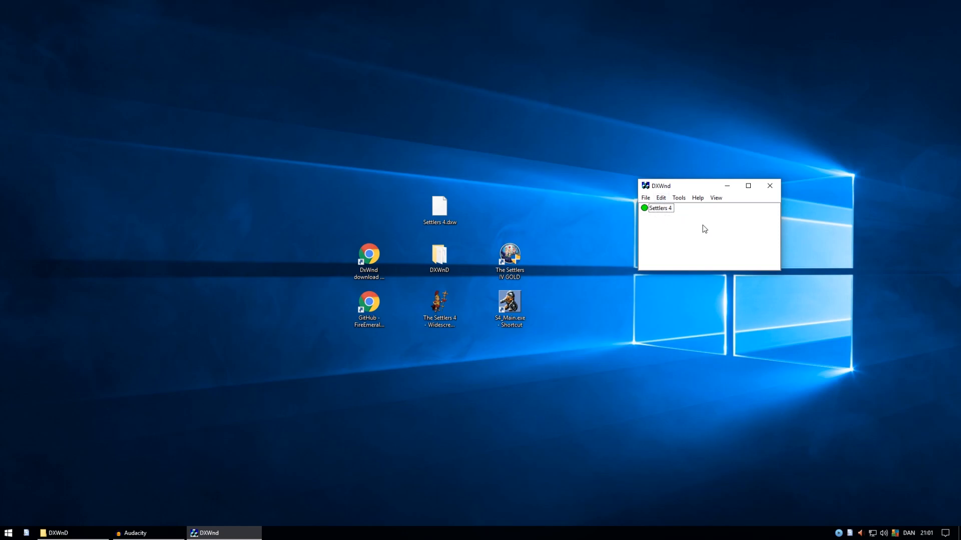
Quit DXWnd with File > eXit.
left_click(645, 197)
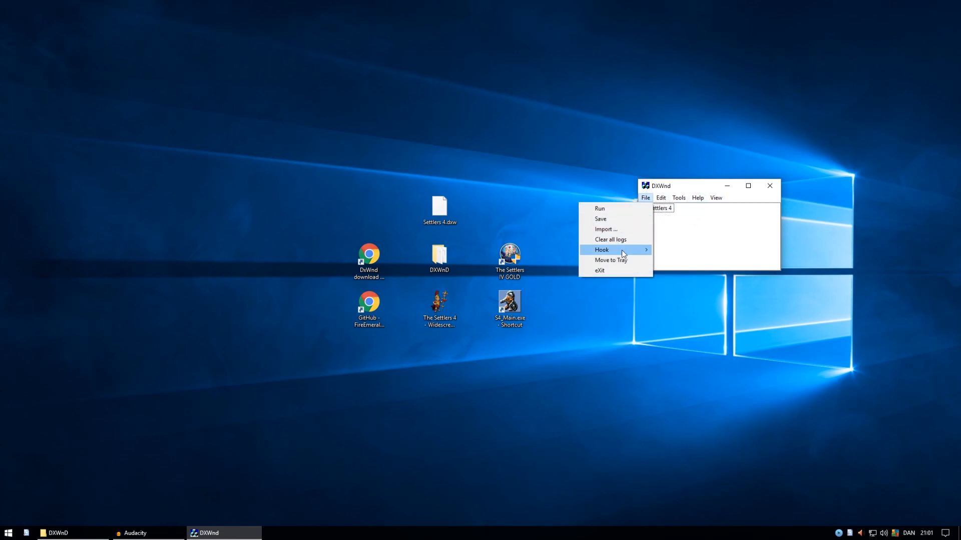
left_click(599, 270)
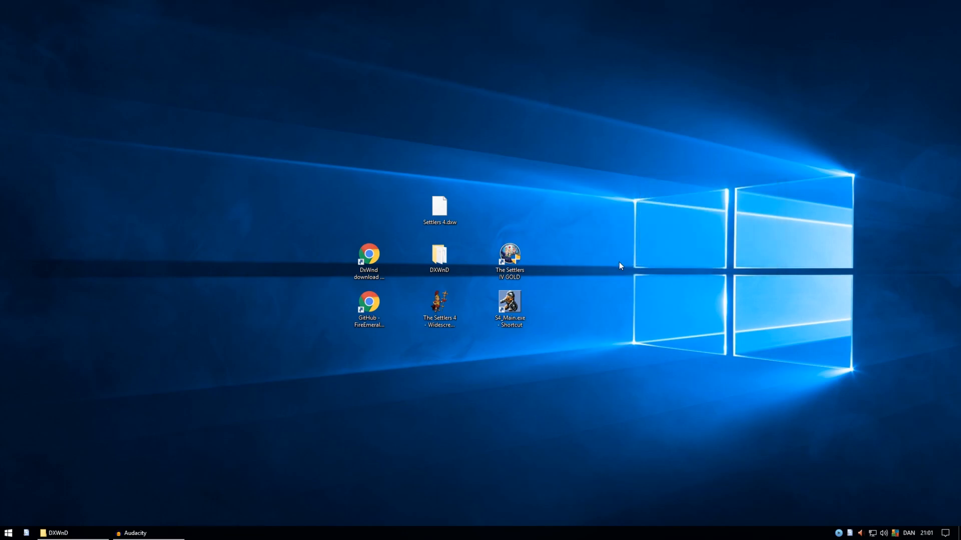
left_click(510, 253)
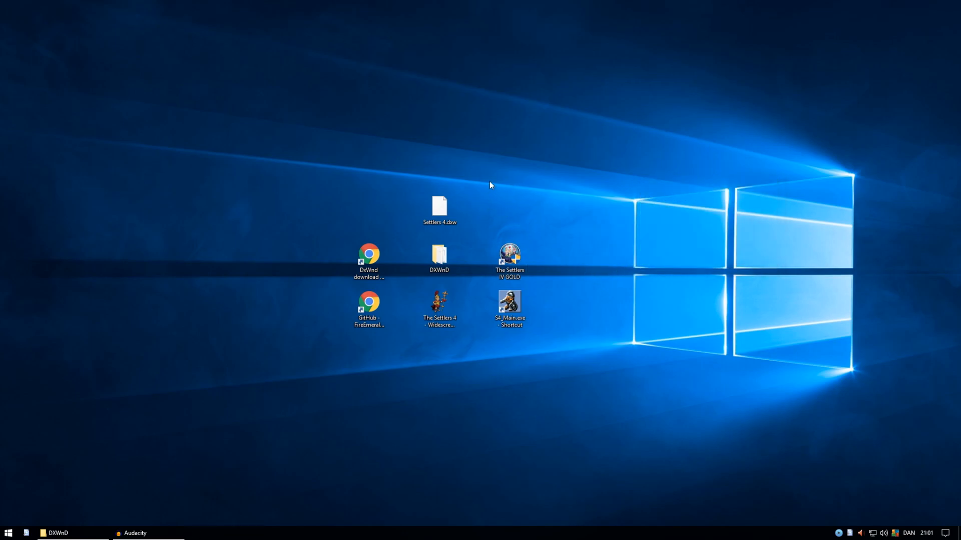
mouse_move(333, 291)
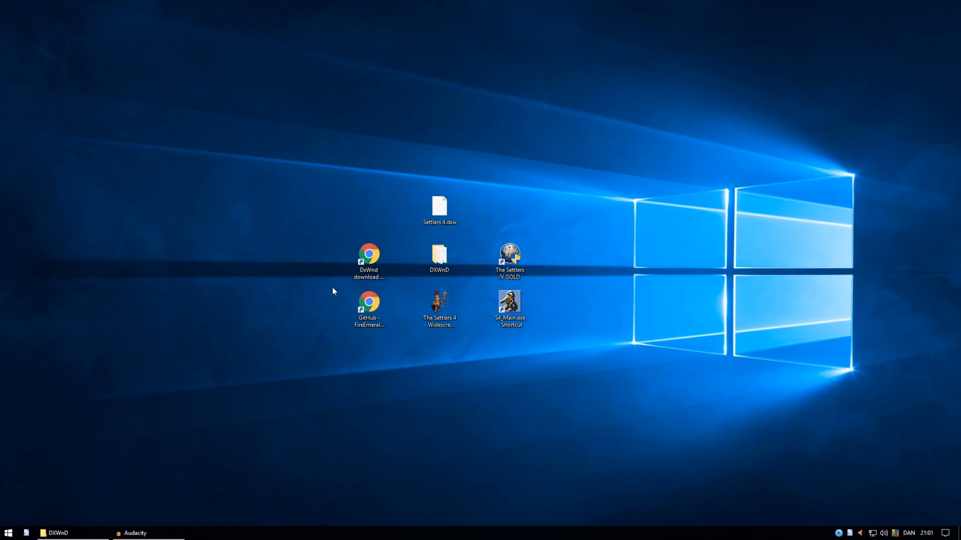
double_click(368, 304)
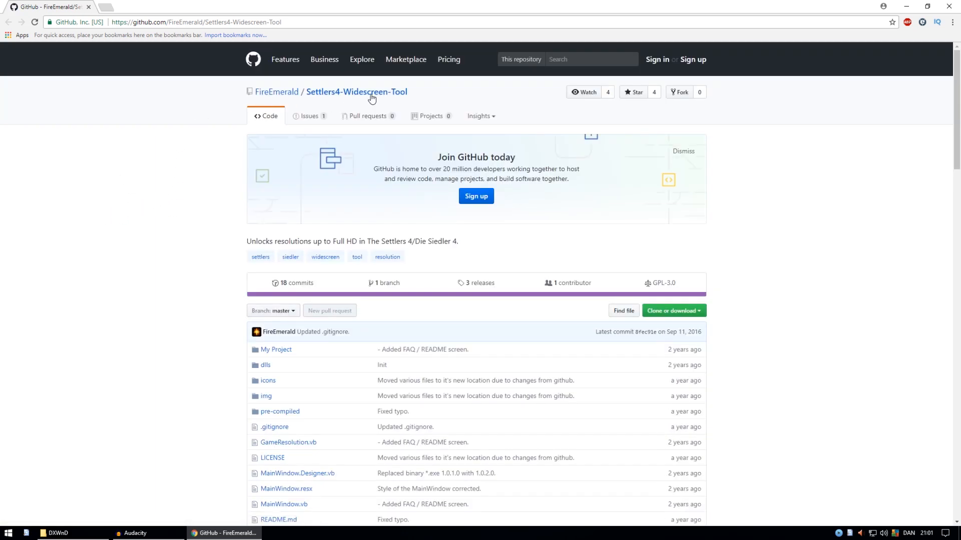
mouse_move(145, 17)
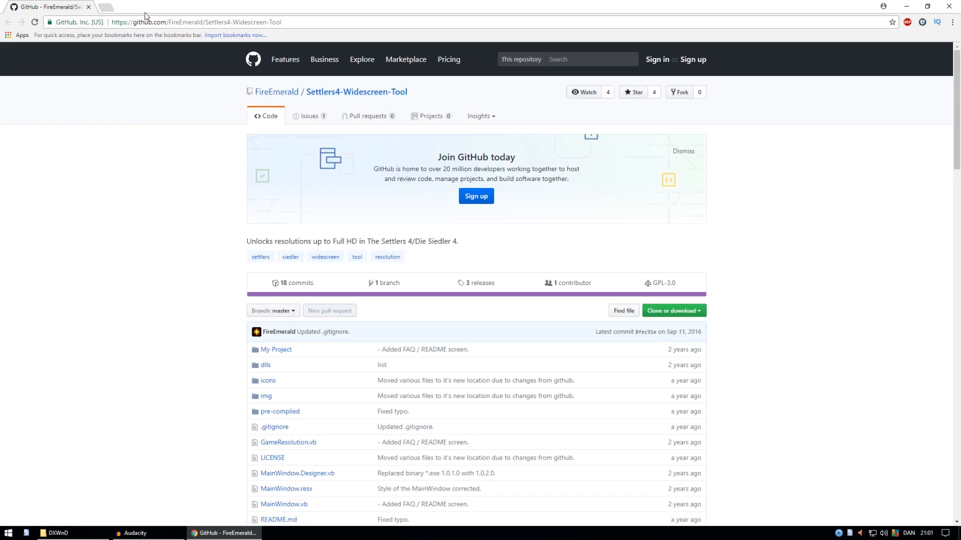
scroll("down", 3)
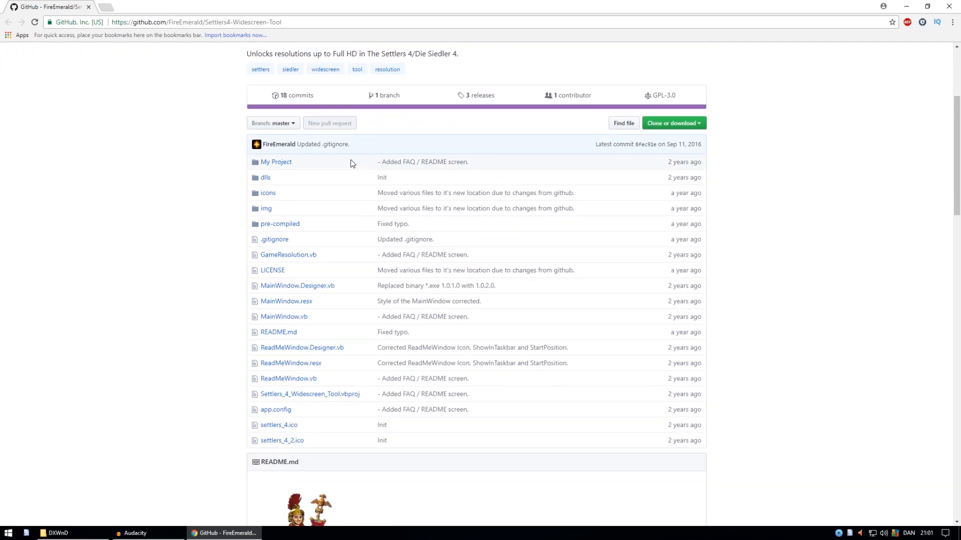
scroll("down", 3)
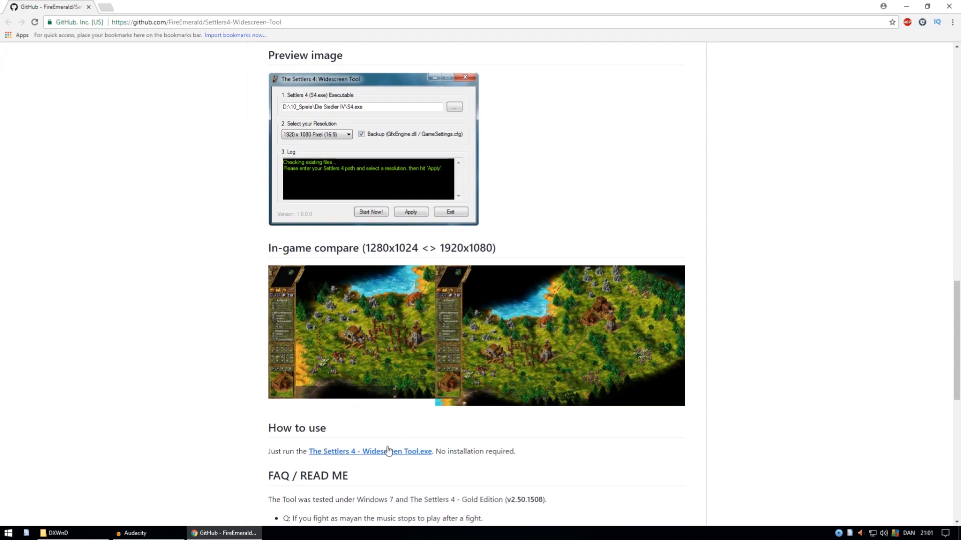
scroll("up", 3)
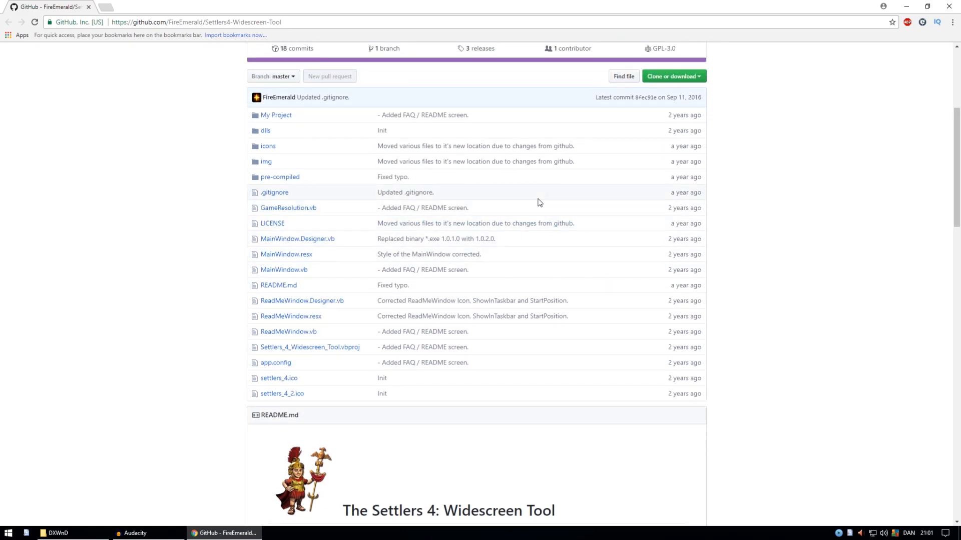
scroll("down", 3)
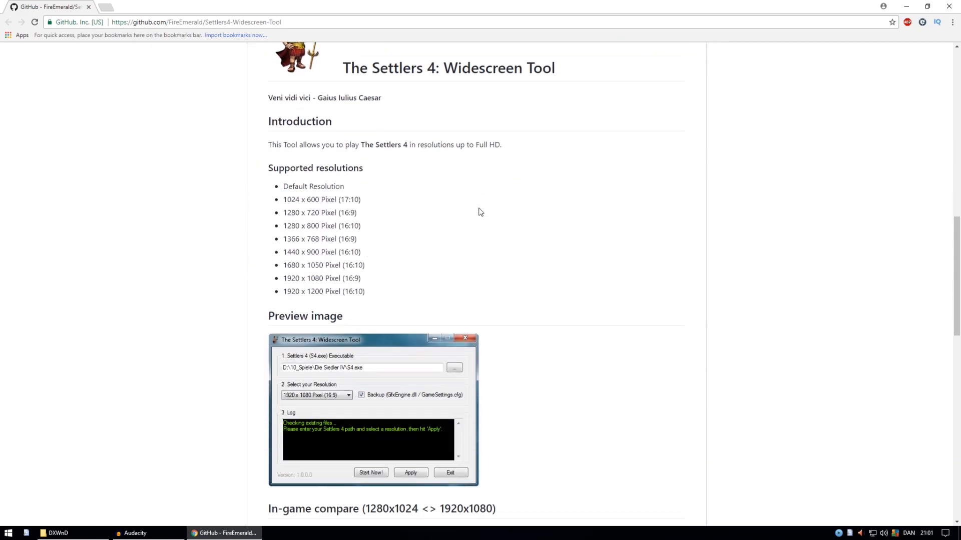
scroll("down", 3)
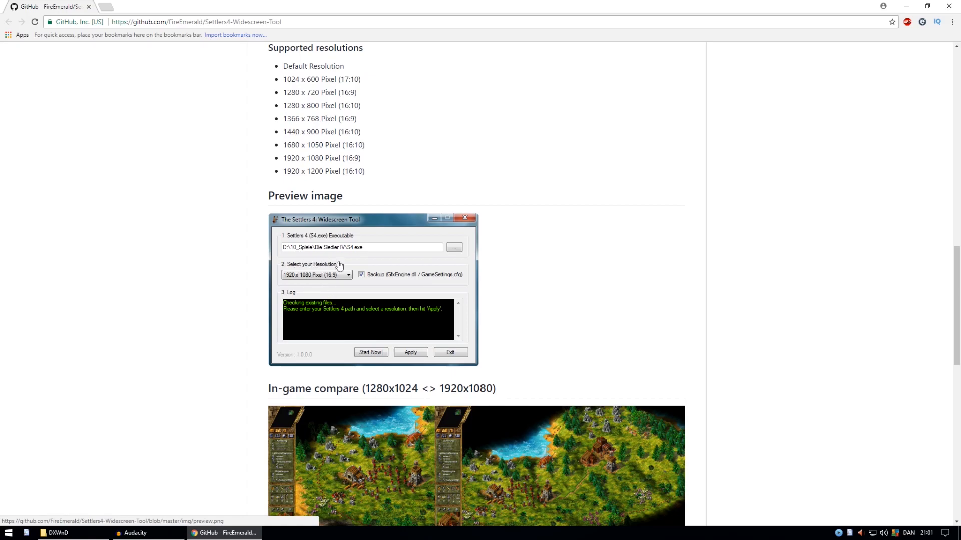
scroll("up", 3)
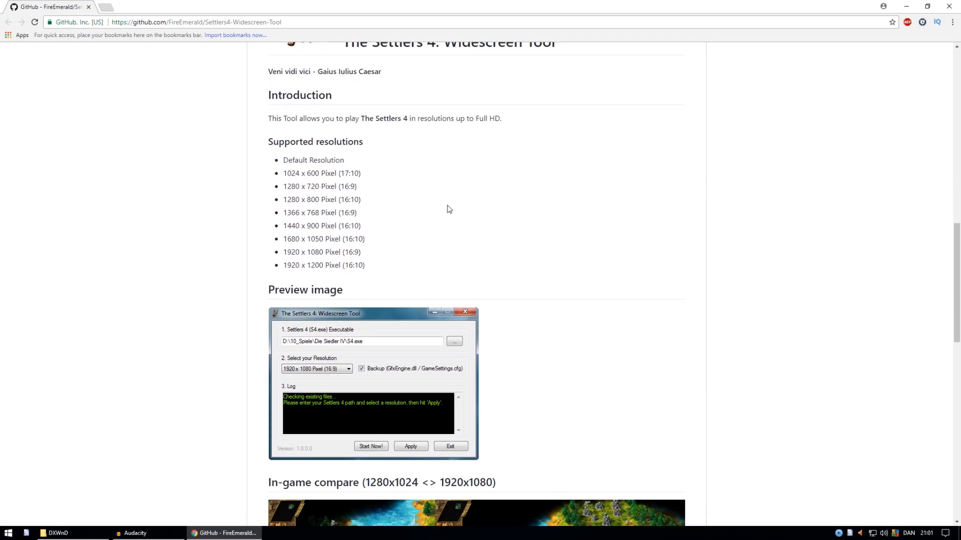
mouse_move(369, 250)
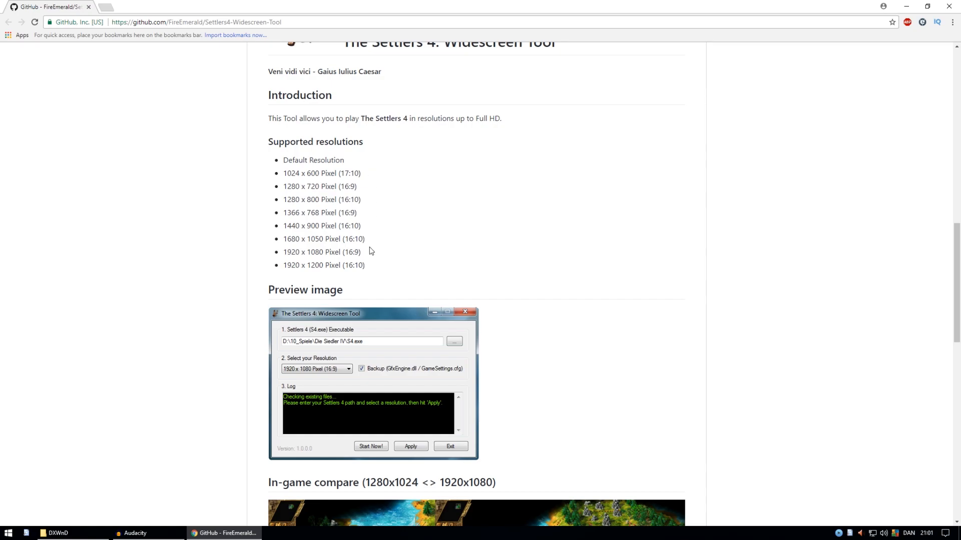
mouse_move(356, 339)
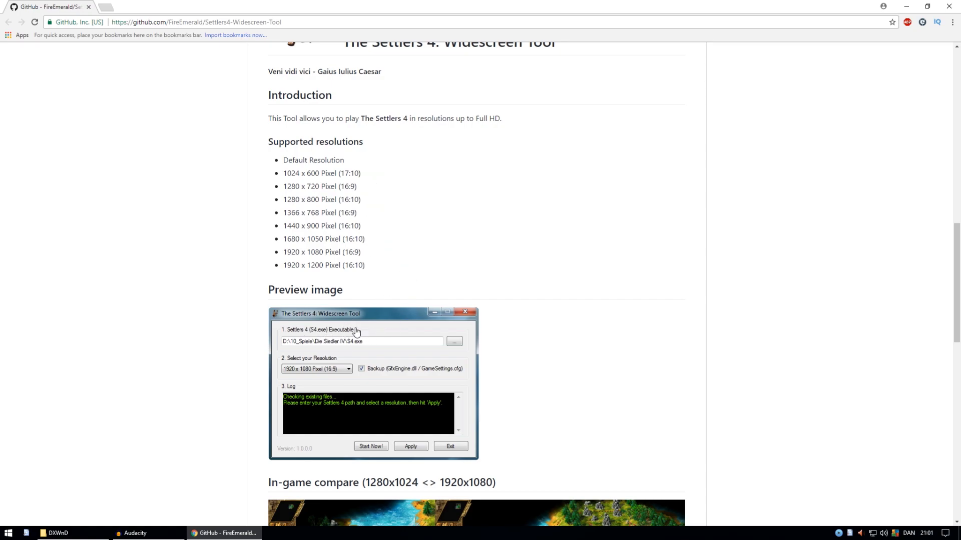
scroll("down", 3)
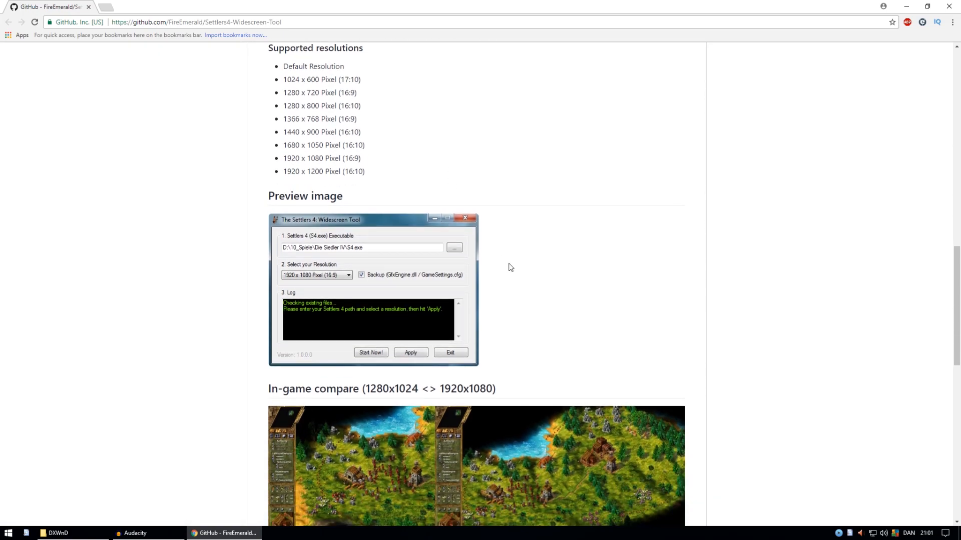
scroll("down", 3)
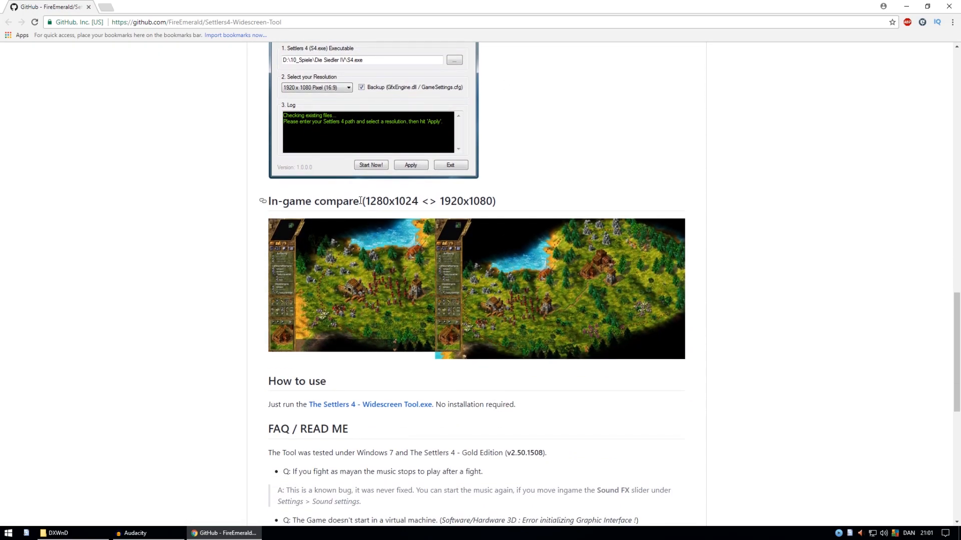
mouse_move(276, 307)
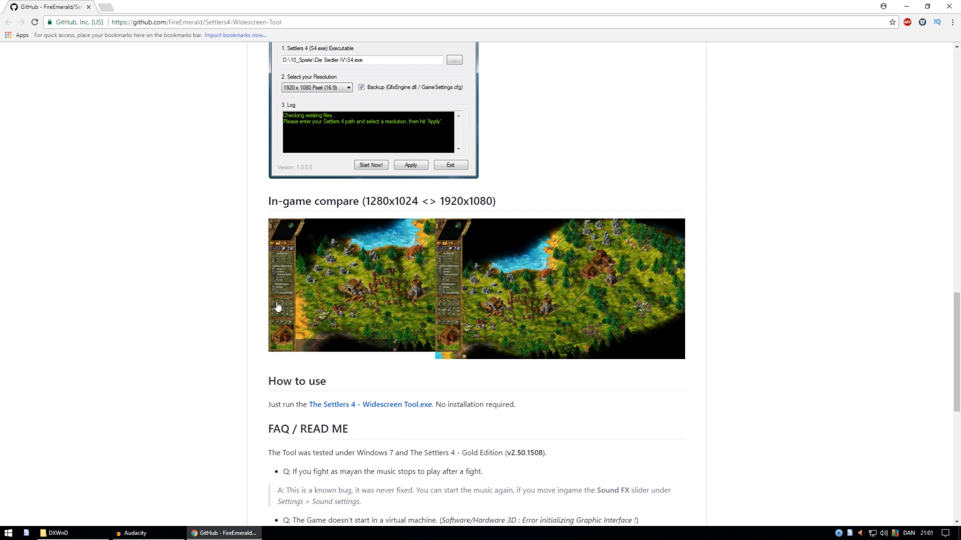
mouse_move(414, 244)
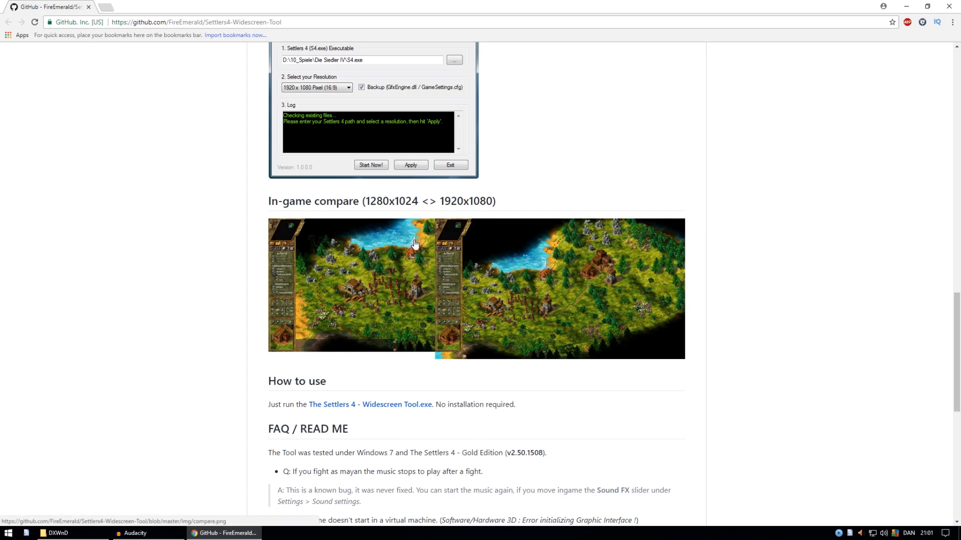
mouse_move(688, 217)
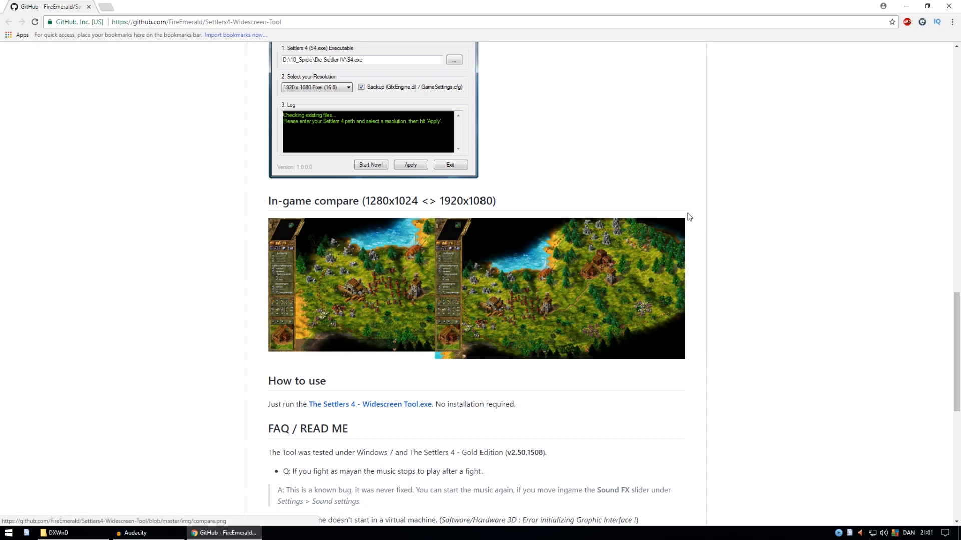
scroll("up", 3)
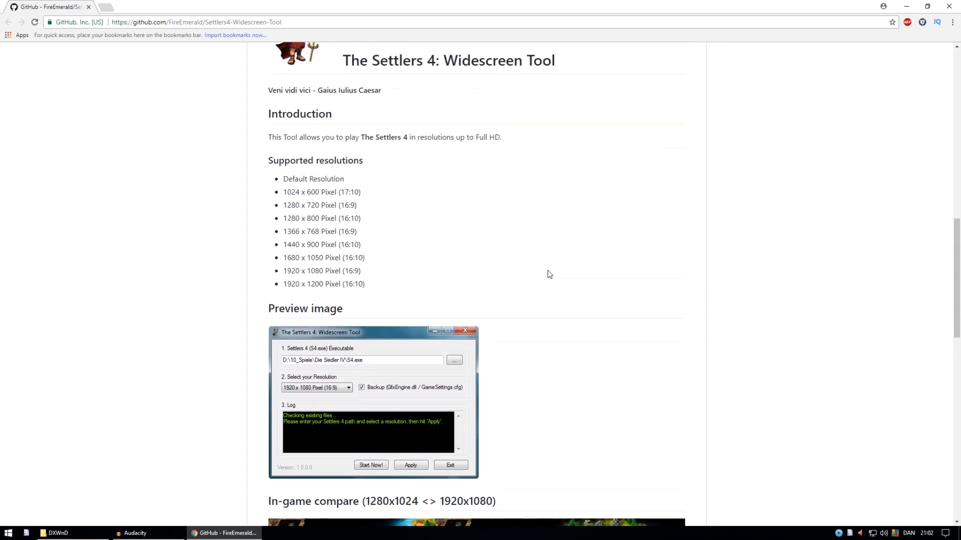
scroll("up", 3)
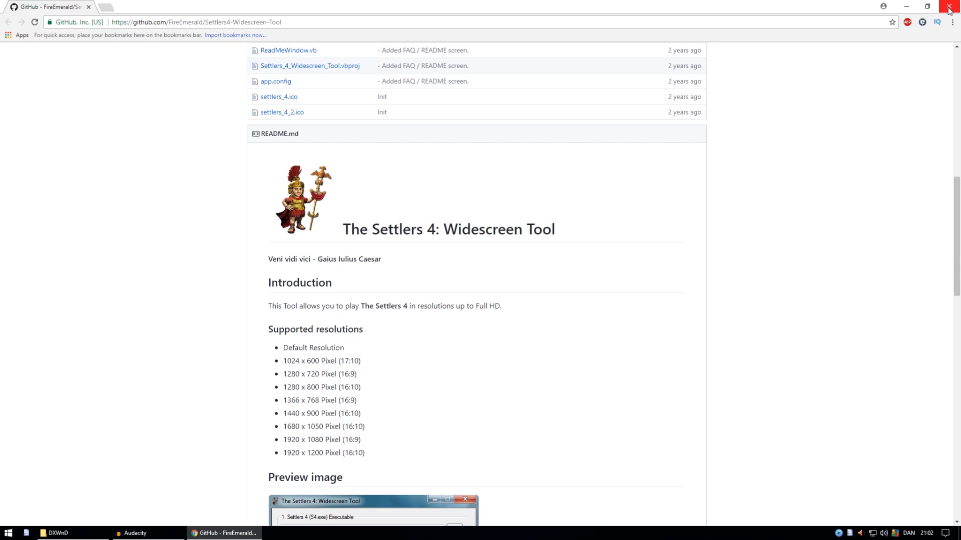
Close Chrome, launch the Widescreen Tool past the security warning, and browse for the executable.
left_click(948, 5)
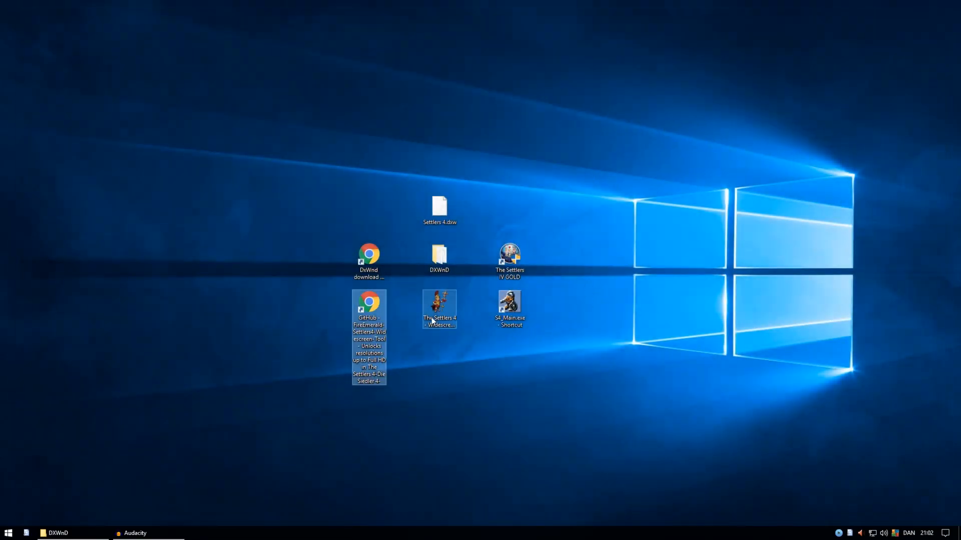
double_click(439, 306)
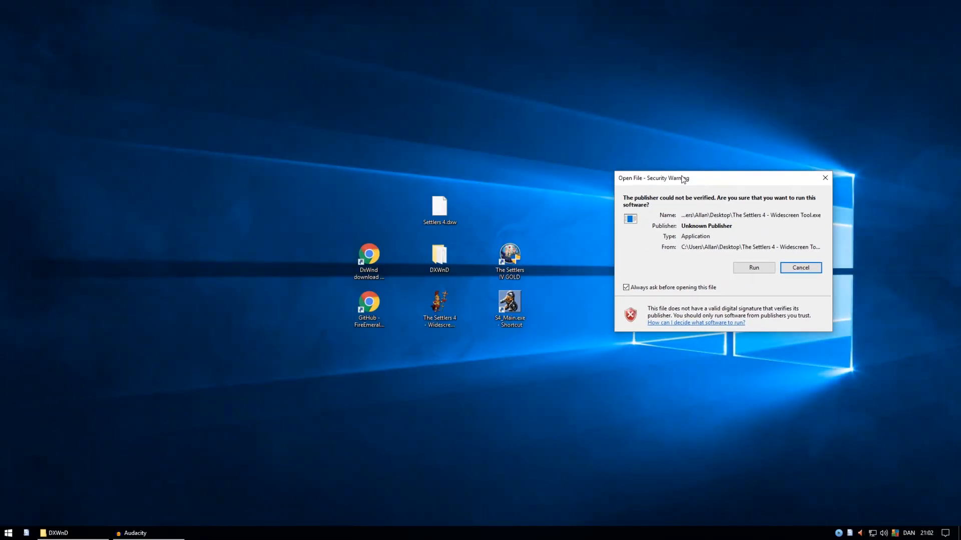
left_click_drag(653, 178, 713, 166)
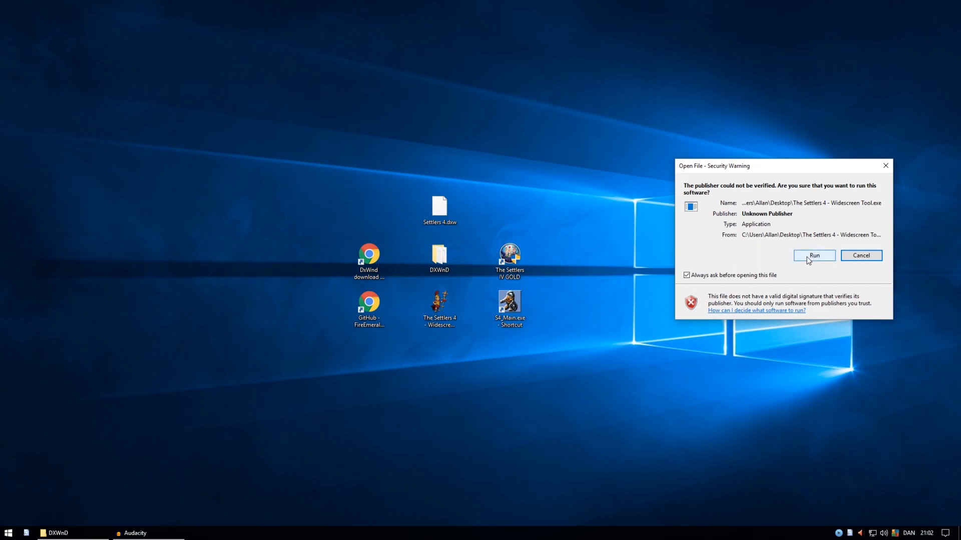
left_click(813, 255)
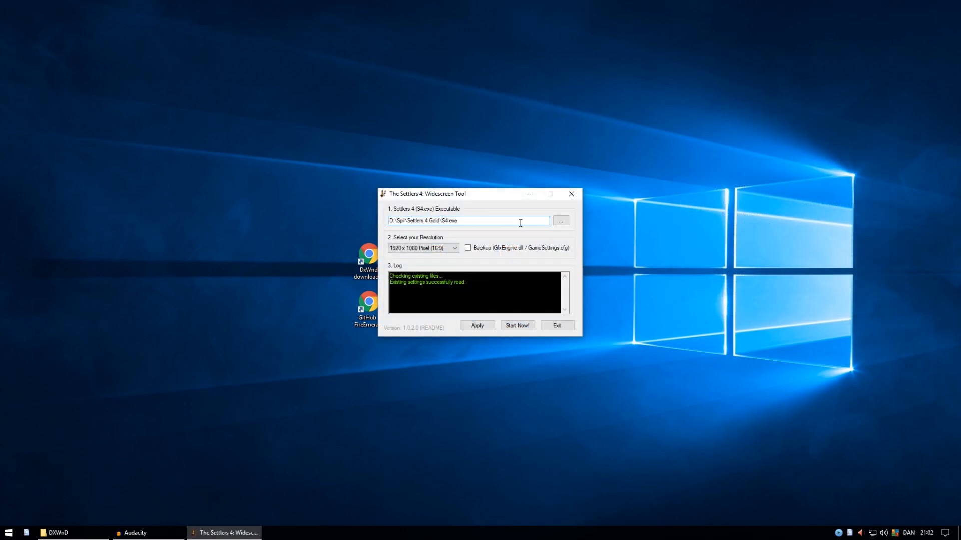
left_click(560, 220)
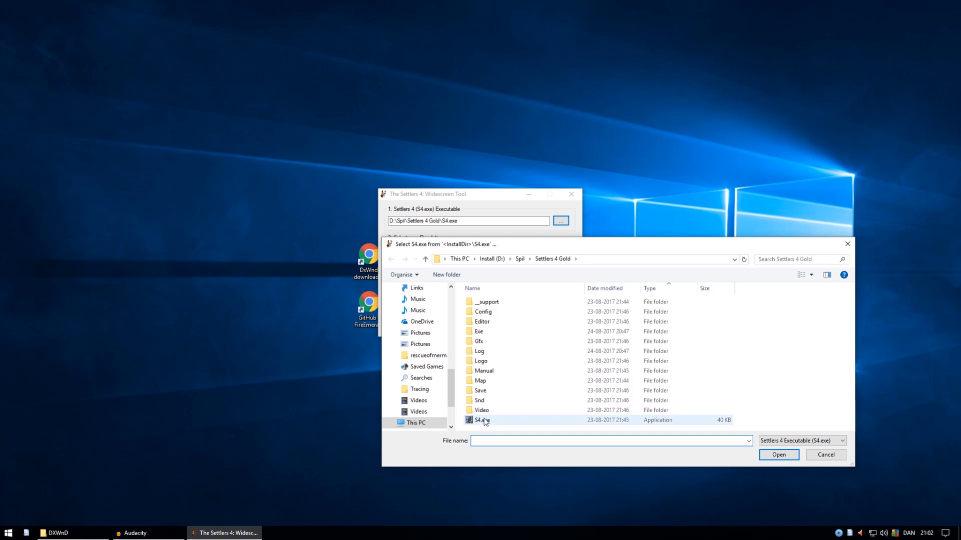
mouse_move(574, 360)
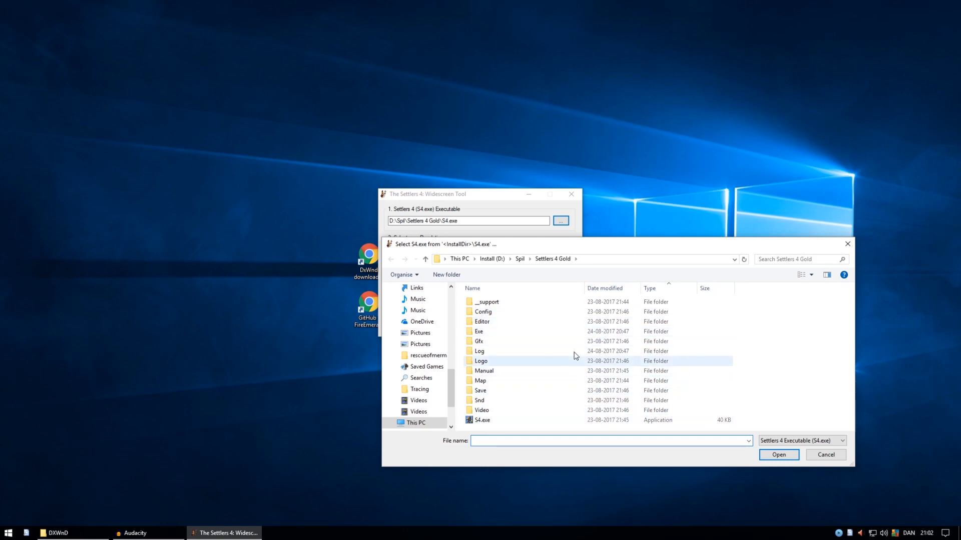
Look inside the Exe folder, then cancel to keep the existing S4.exe path.
double_click(478, 331)
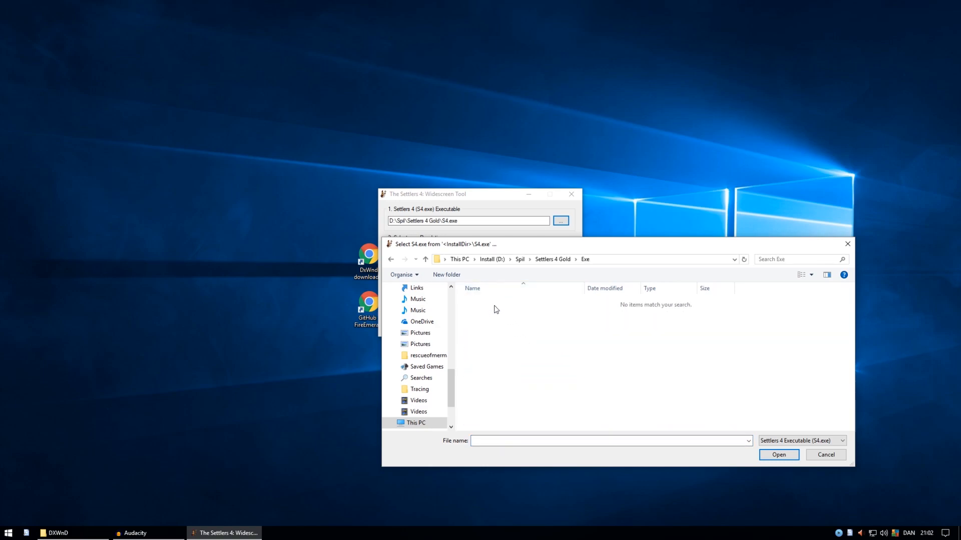
mouse_move(836, 467)
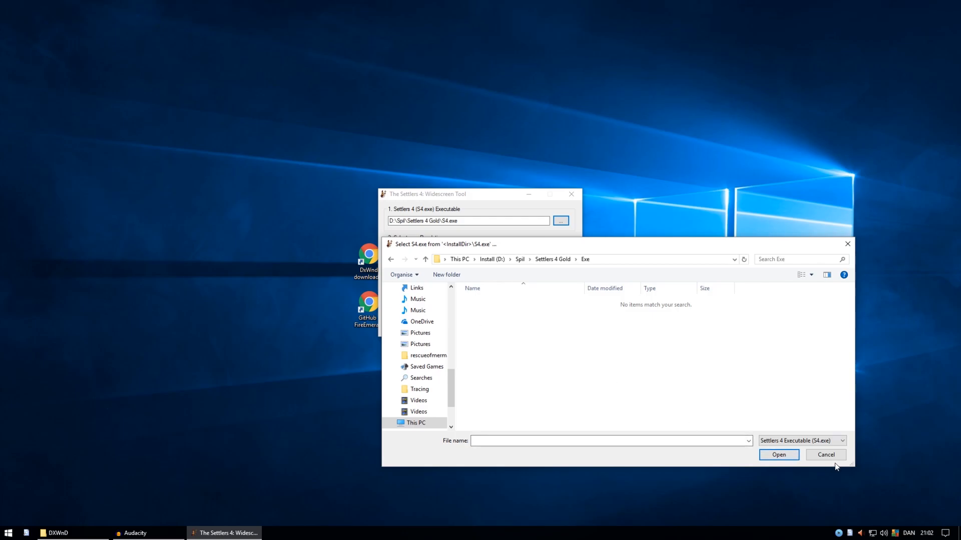
left_click(825, 455)
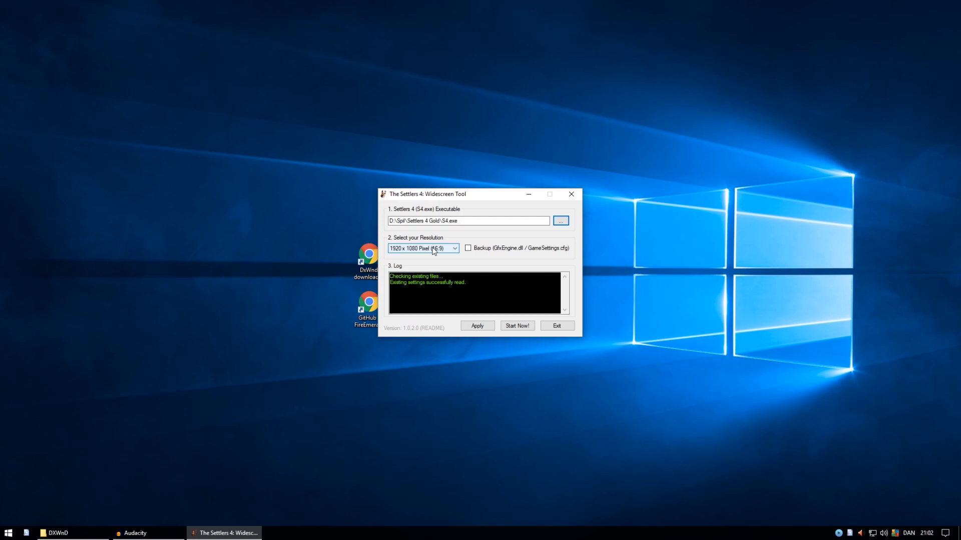
mouse_move(441, 210)
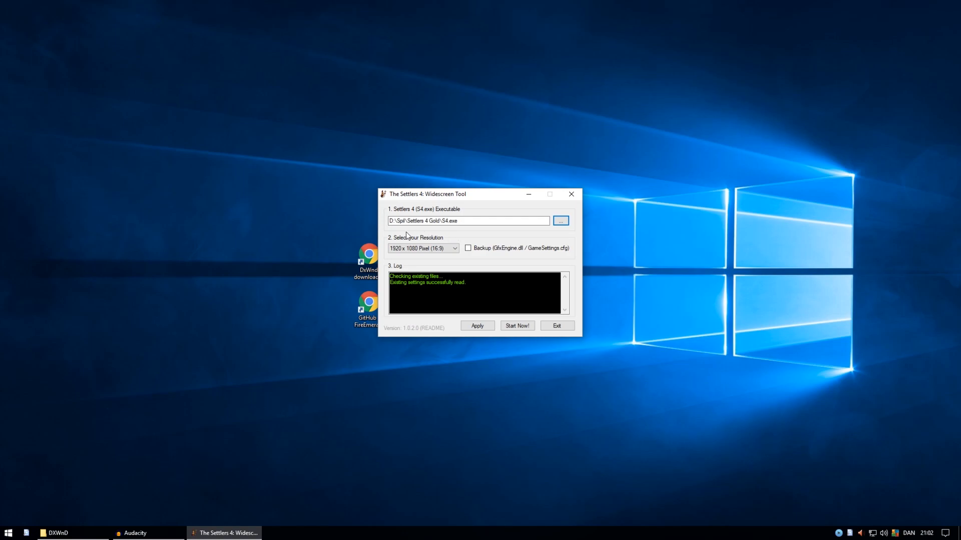
left_click(421, 248)
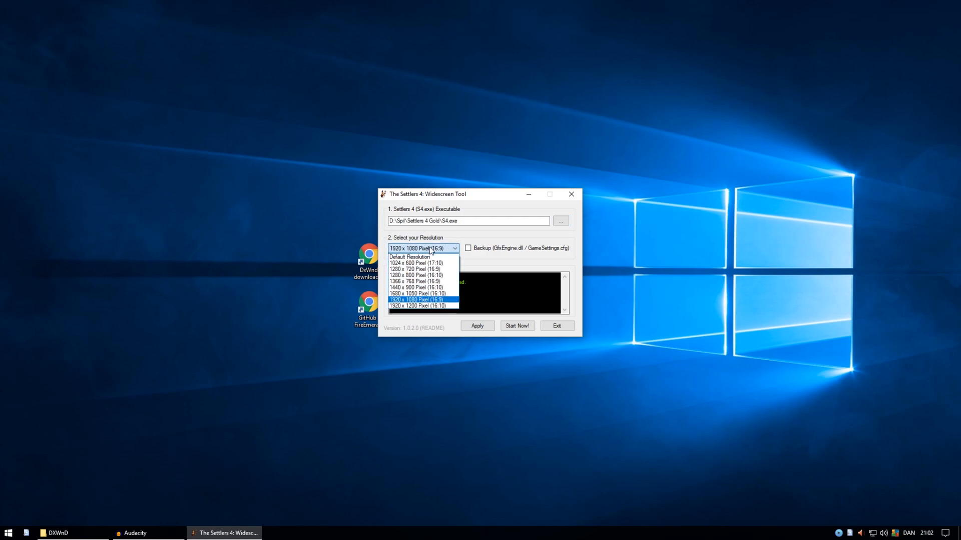
mouse_move(415, 303)
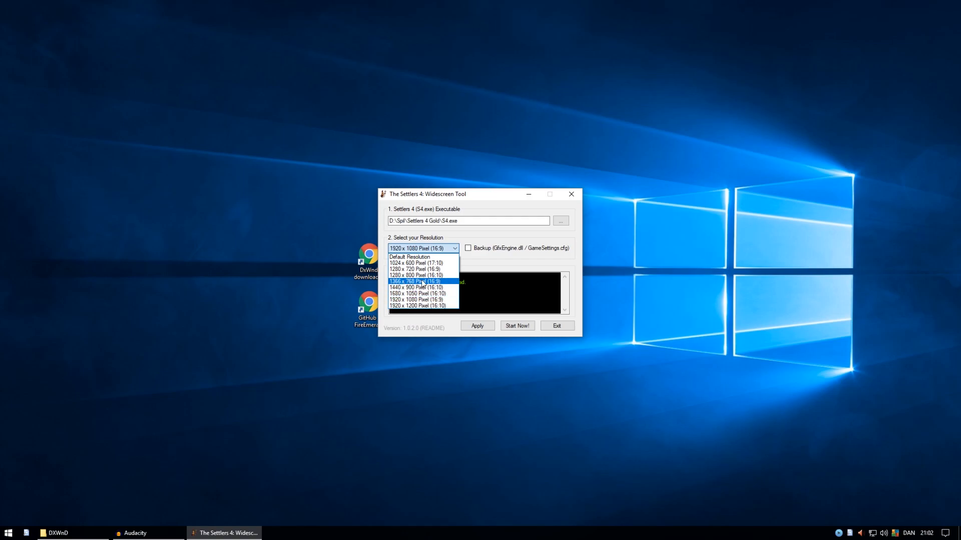
mouse_move(438, 287)
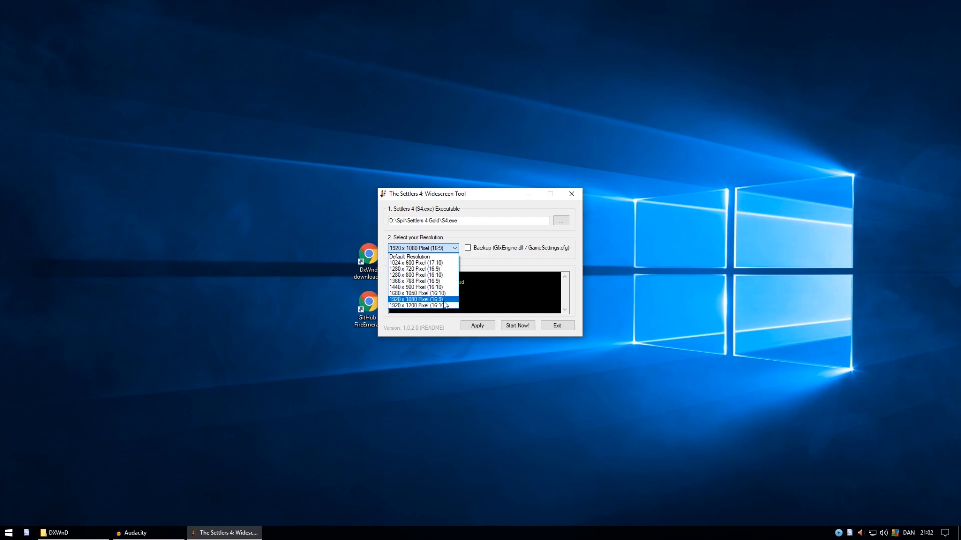
left_click(419, 300)
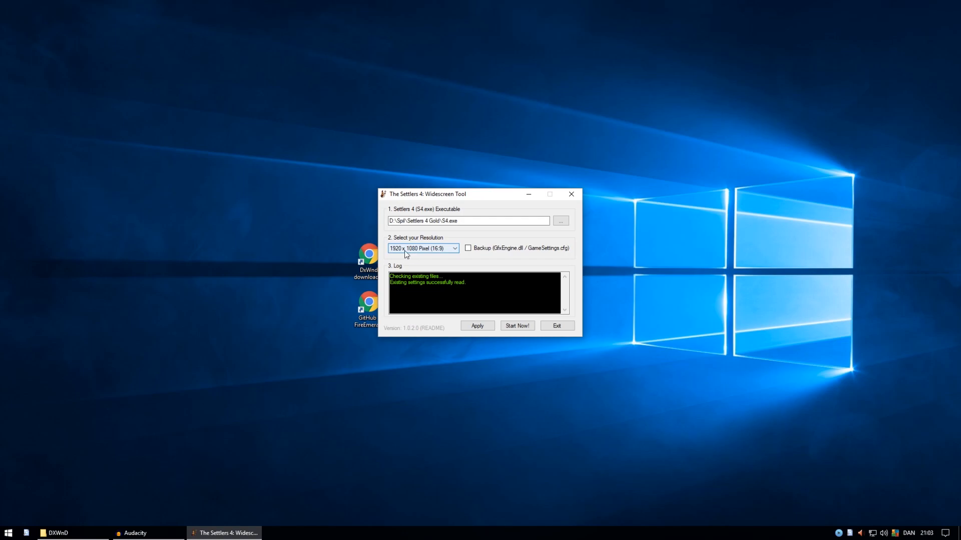
mouse_move(524, 256)
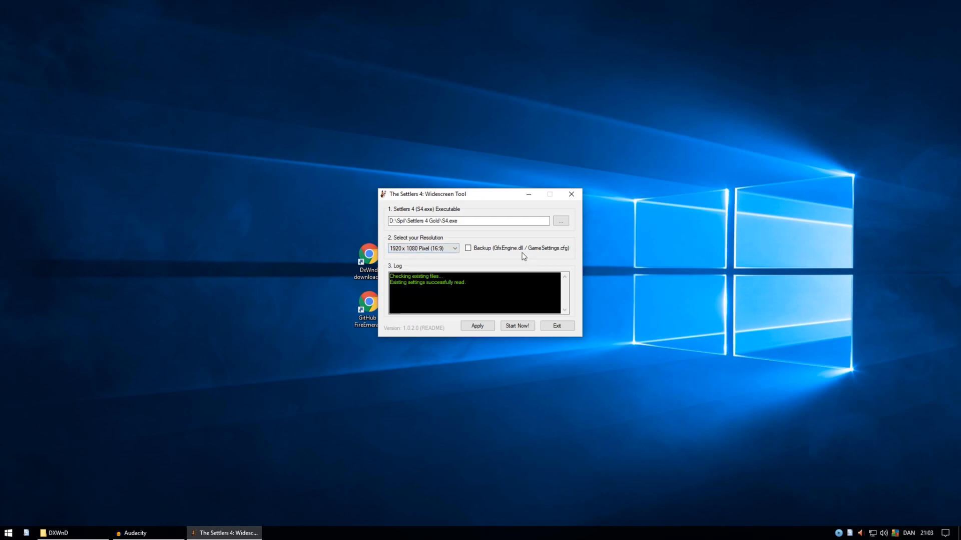
mouse_move(472, 264)
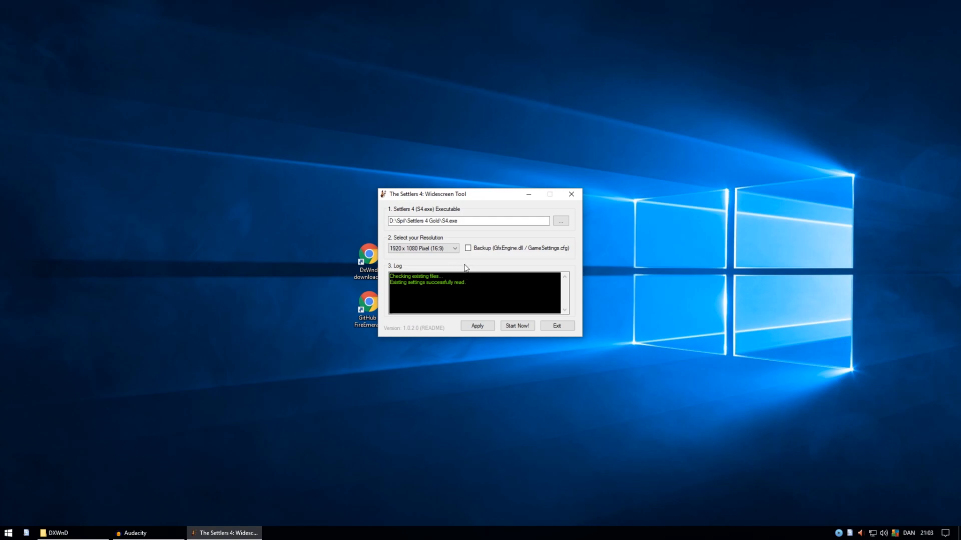
mouse_move(484, 274)
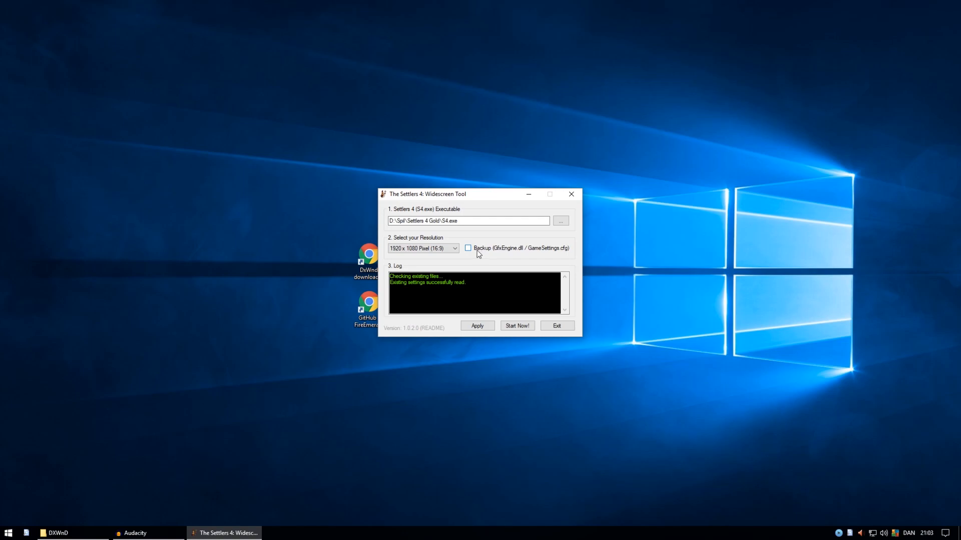
mouse_move(504, 255)
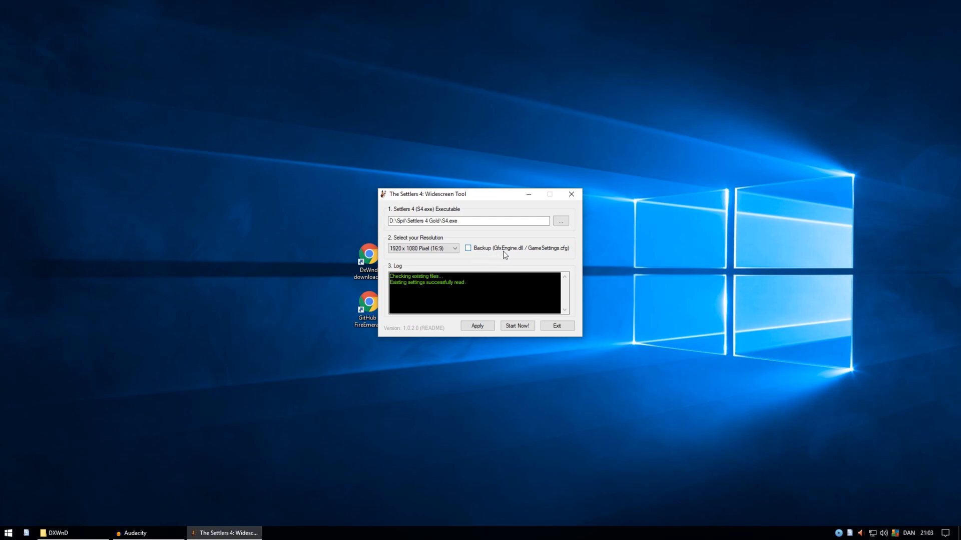
mouse_move(541, 254)
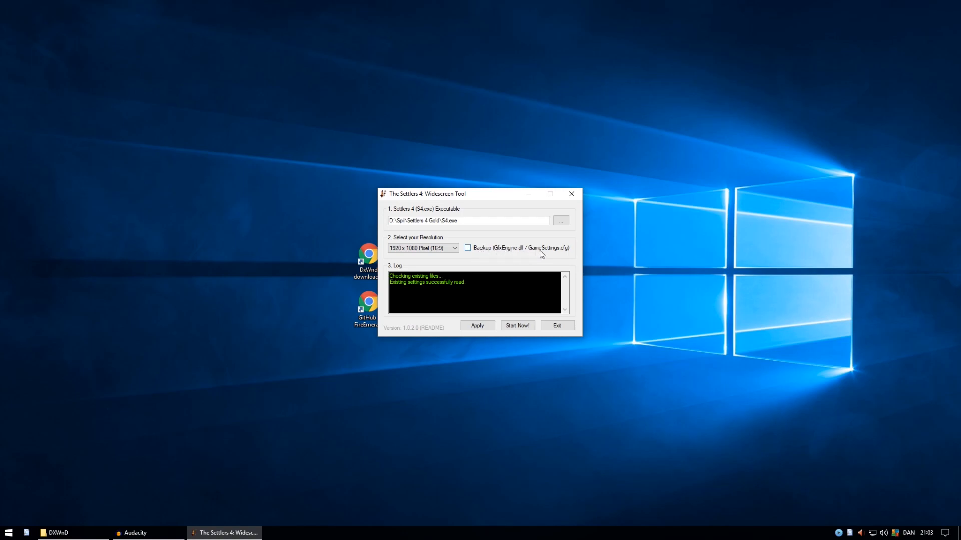
mouse_move(563, 254)
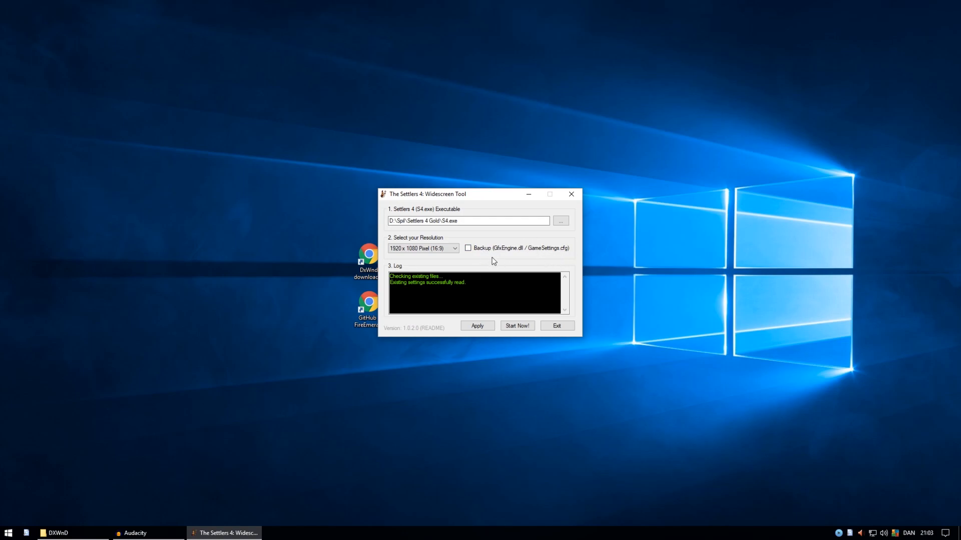
mouse_move(434, 233)
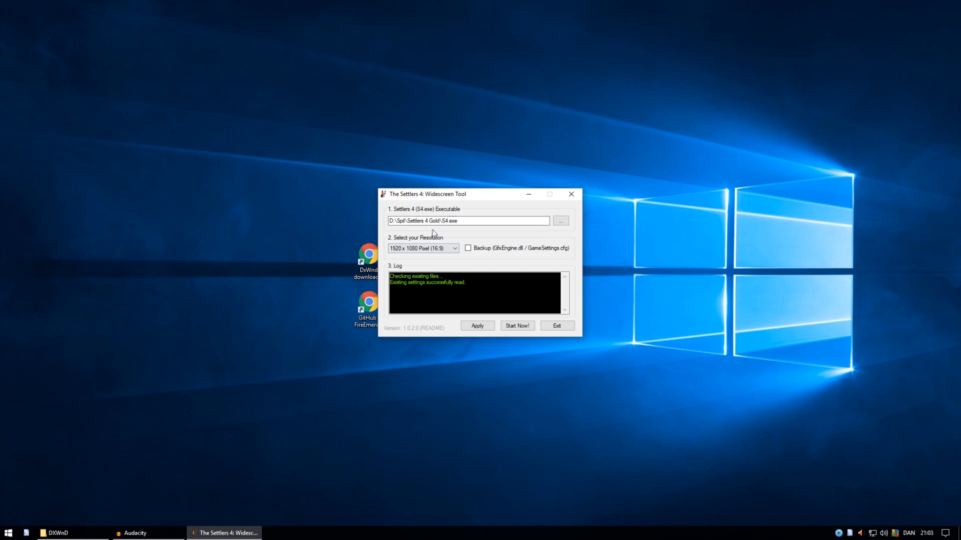
mouse_move(479, 307)
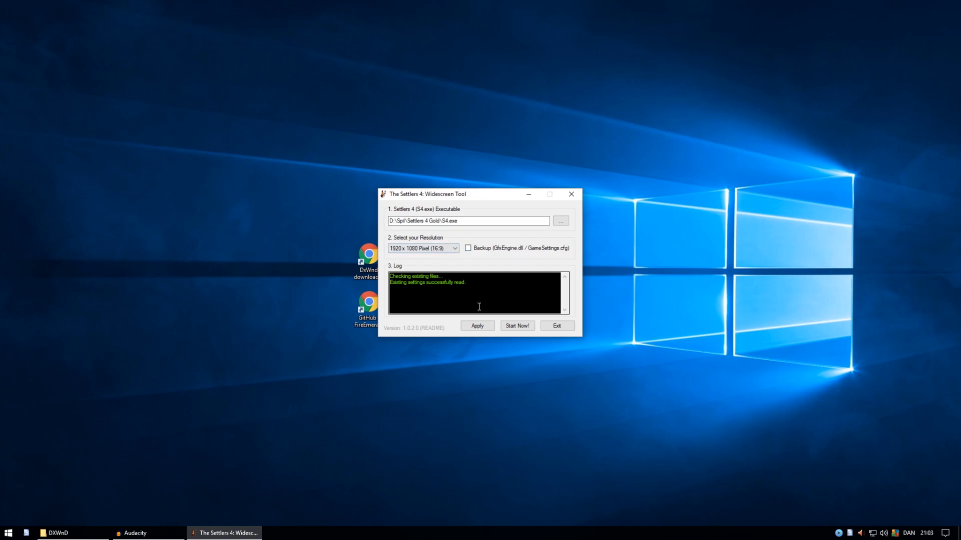
Apply the 1920x1080 patch to GameSettings.cfg and GfxEngine.dll.
left_click(477, 325)
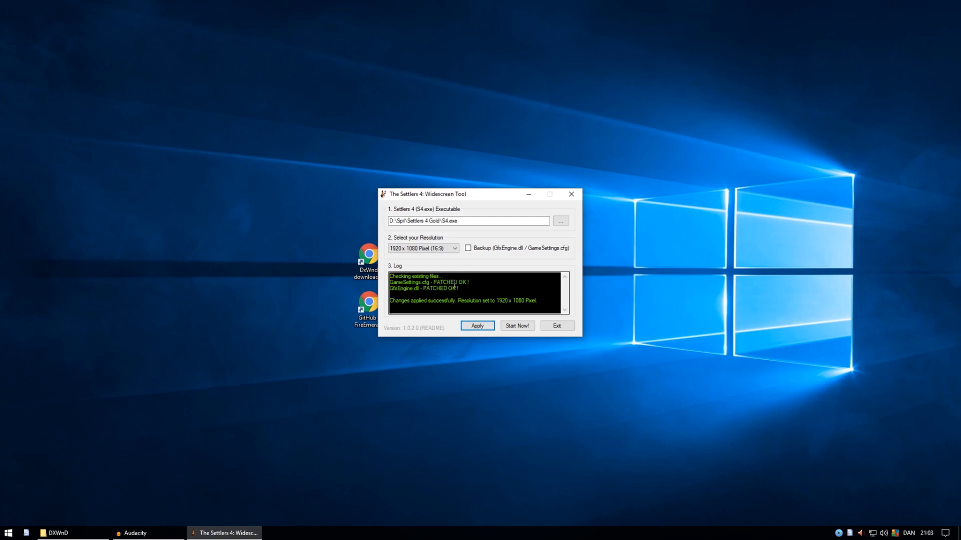
mouse_move(516, 296)
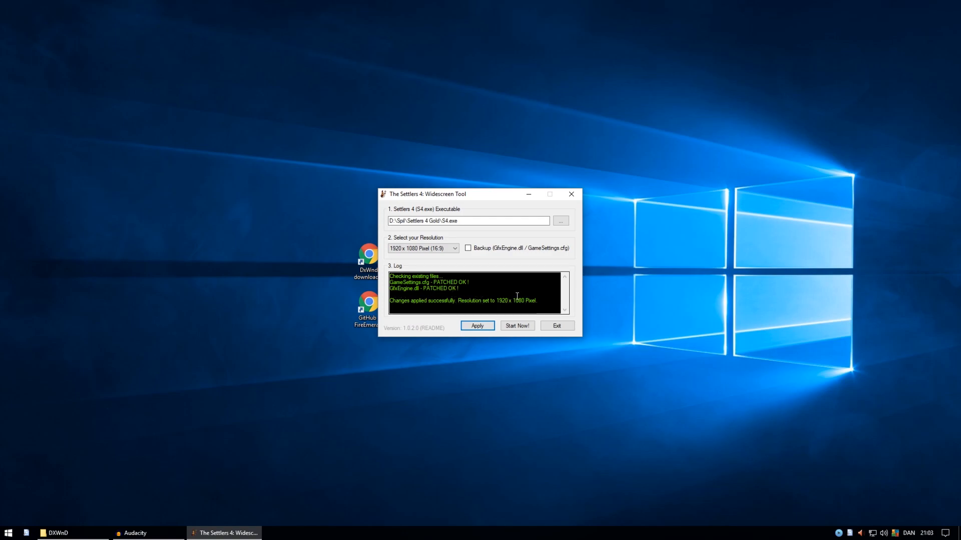
mouse_move(549, 295)
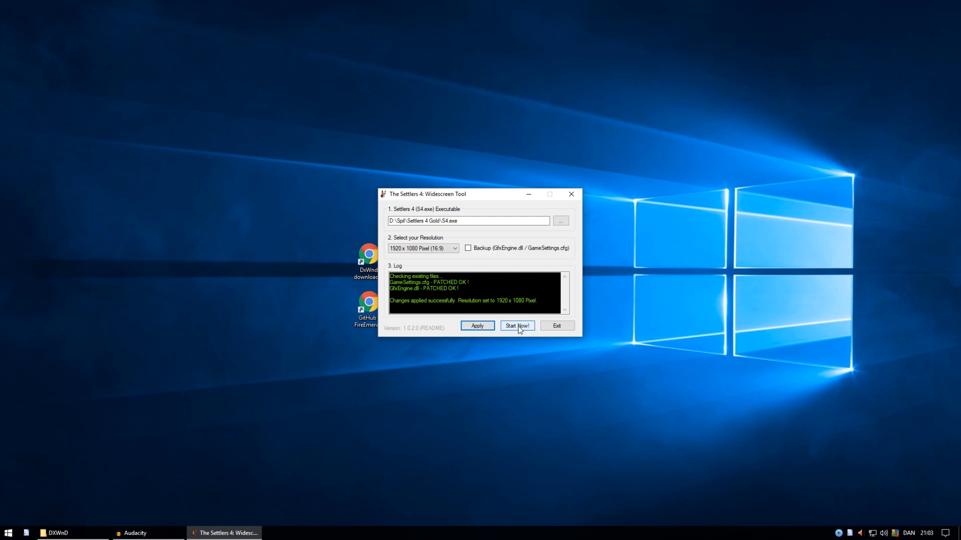
mouse_move(519, 313)
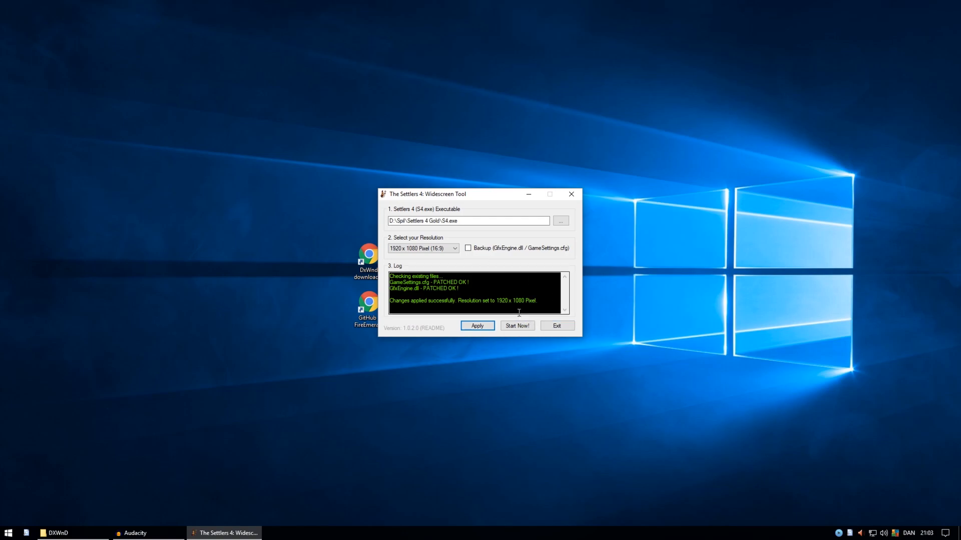
Exit the Widescreen Tool, returning to the desktop with the Settlers 4 shortcuts.
left_click(555, 325)
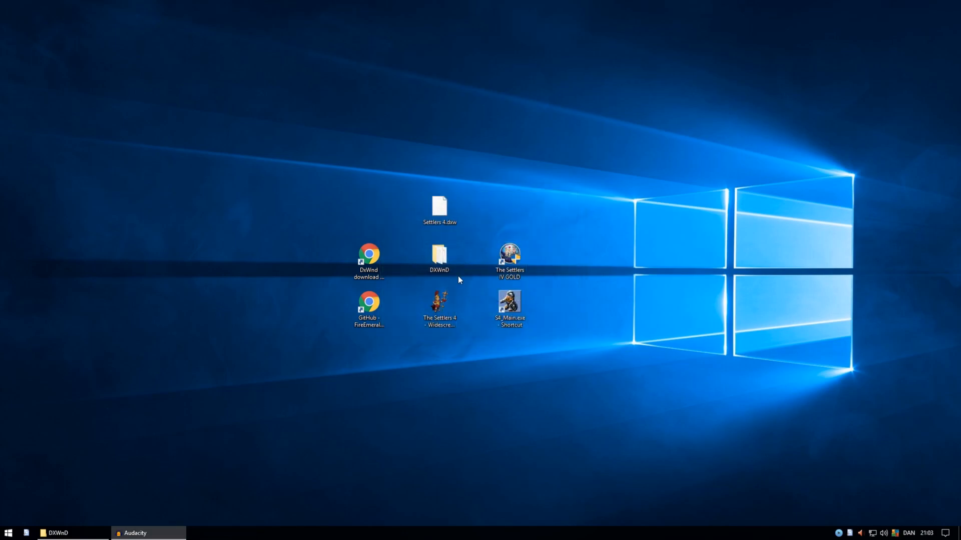
mouse_move(524, 360)
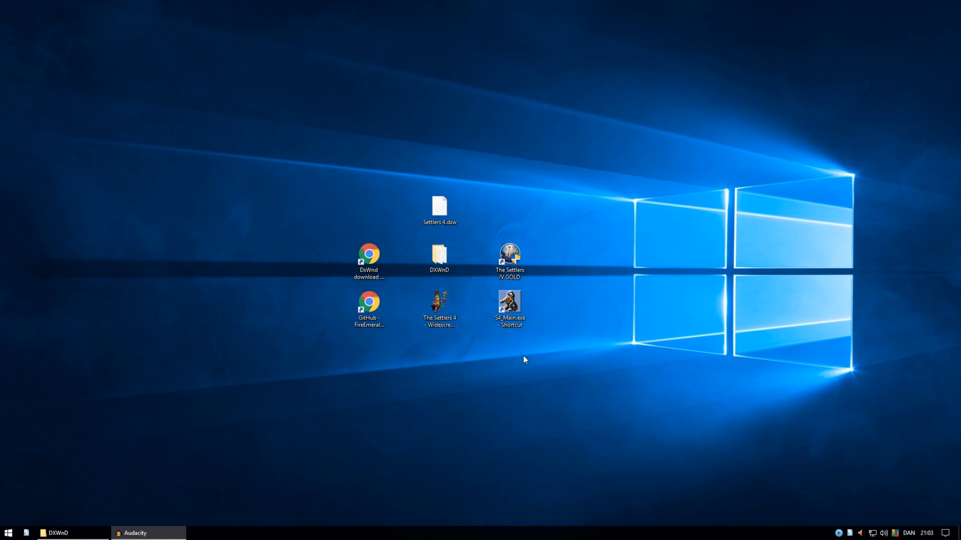
mouse_move(443, 244)
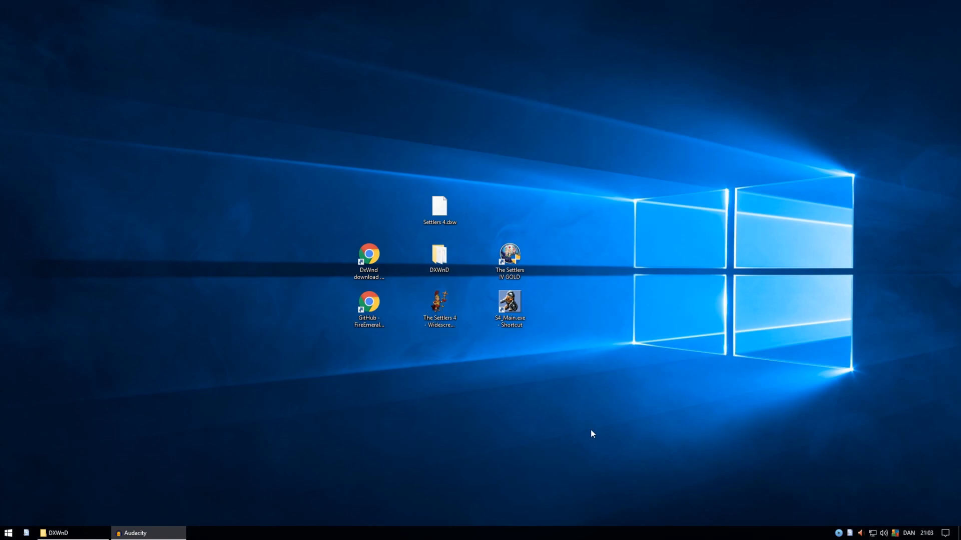
left_click(439, 307)
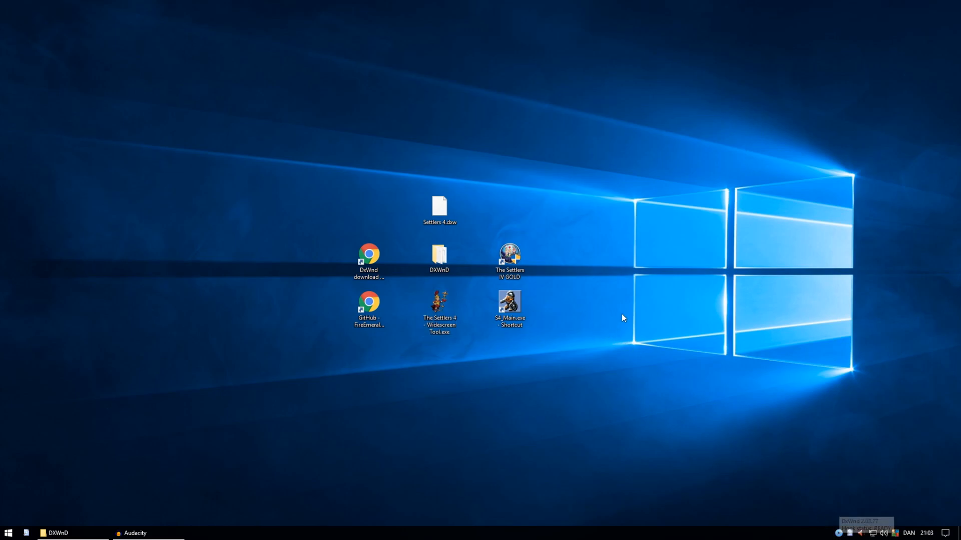
mouse_move(631, 349)
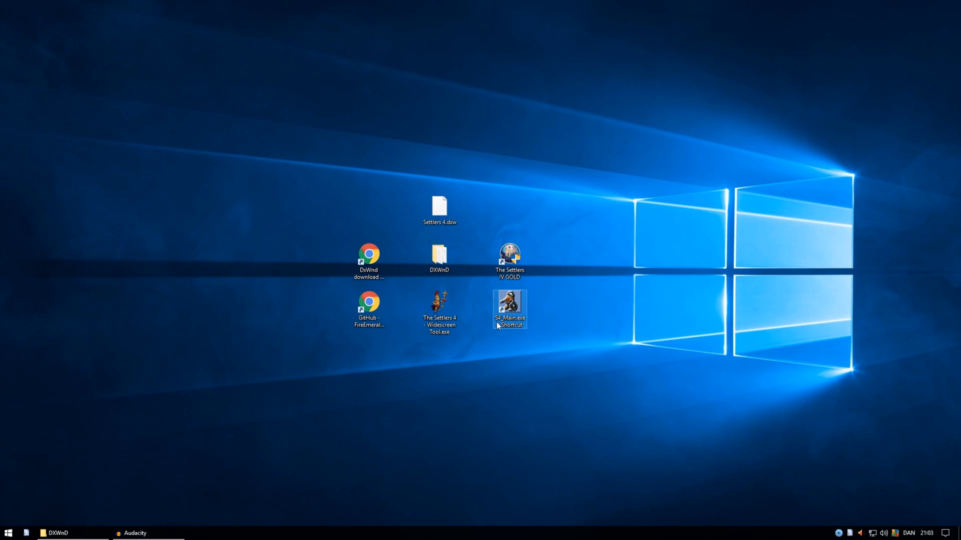
Launch the patched game via the S4_Main shortcut and dismiss the graphics initialisation error.
double_click(509, 308)
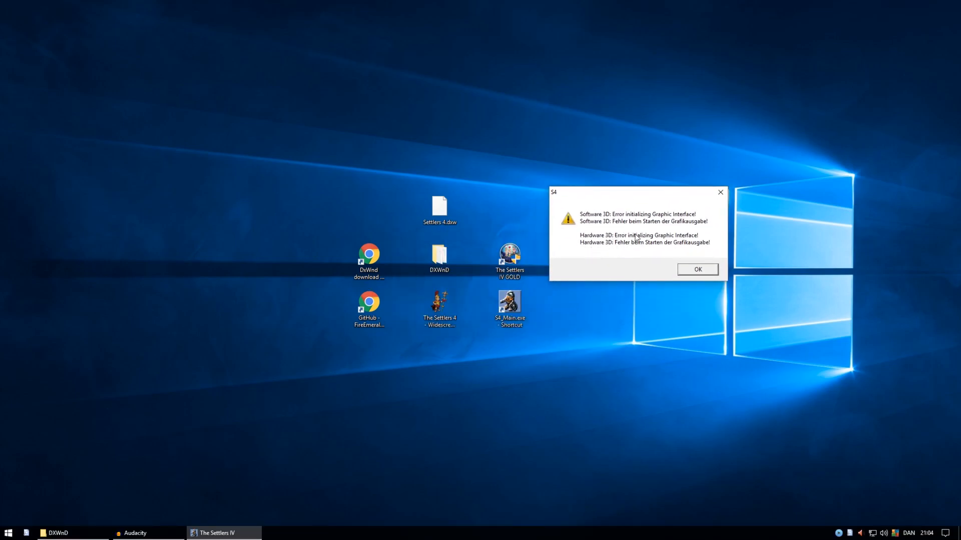
left_click(696, 270)
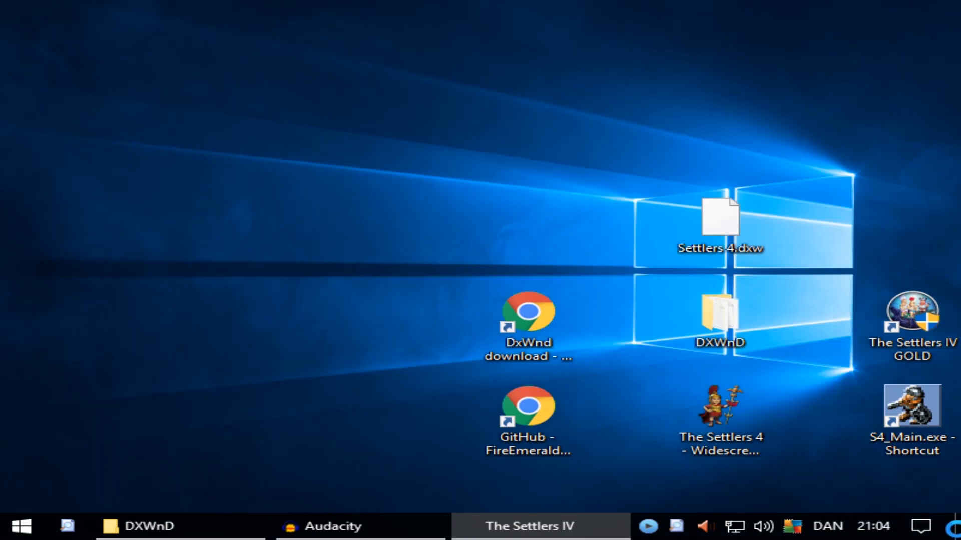
mouse_move(934, 451)
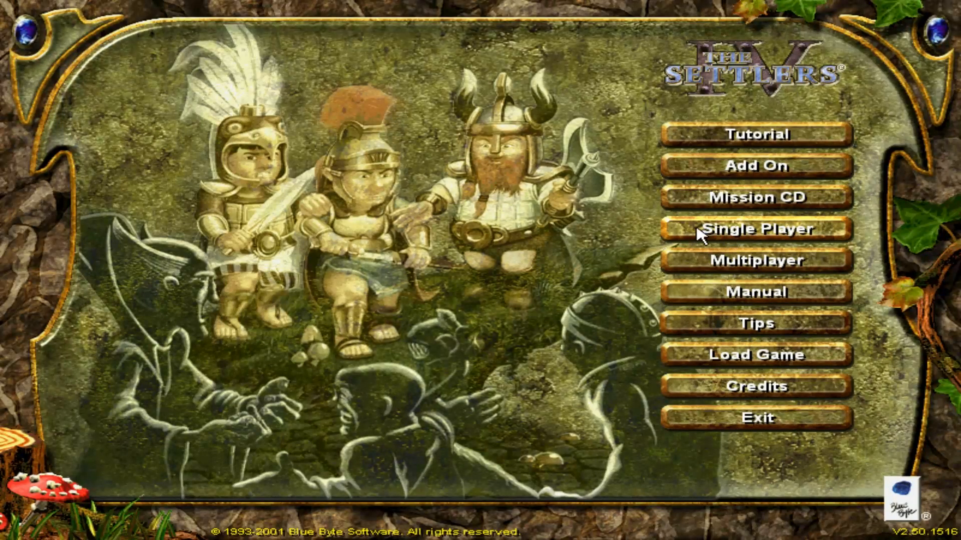
mouse_move(740, 260)
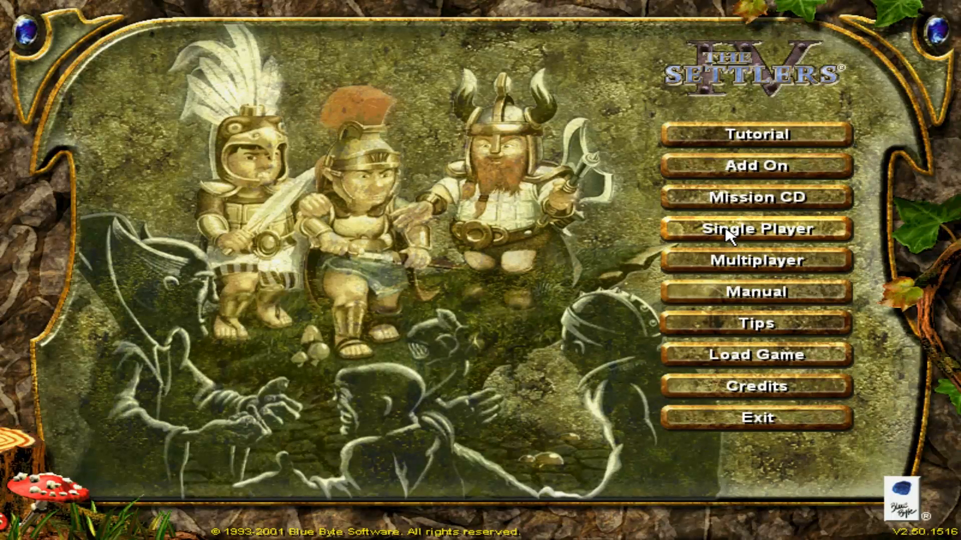
mouse_move(842, 240)
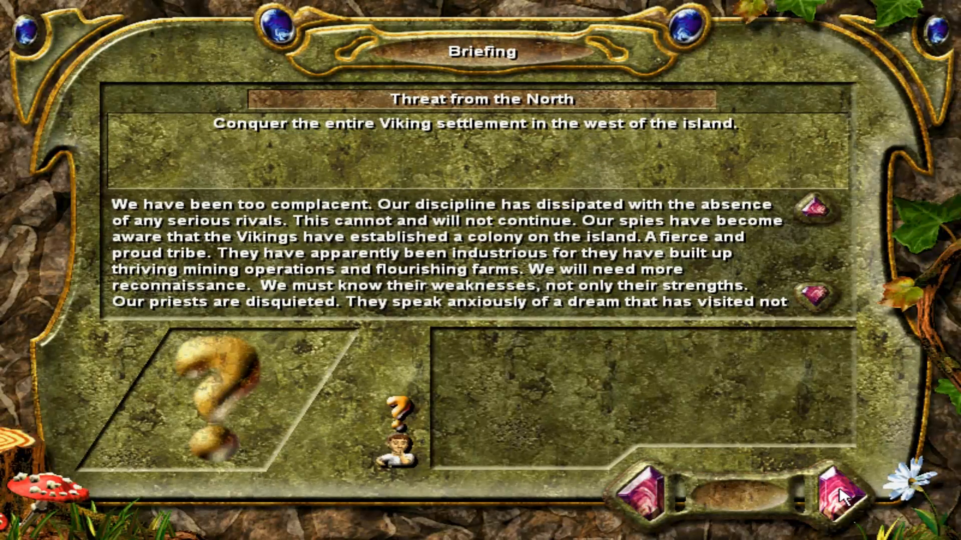
left_click(841, 495)
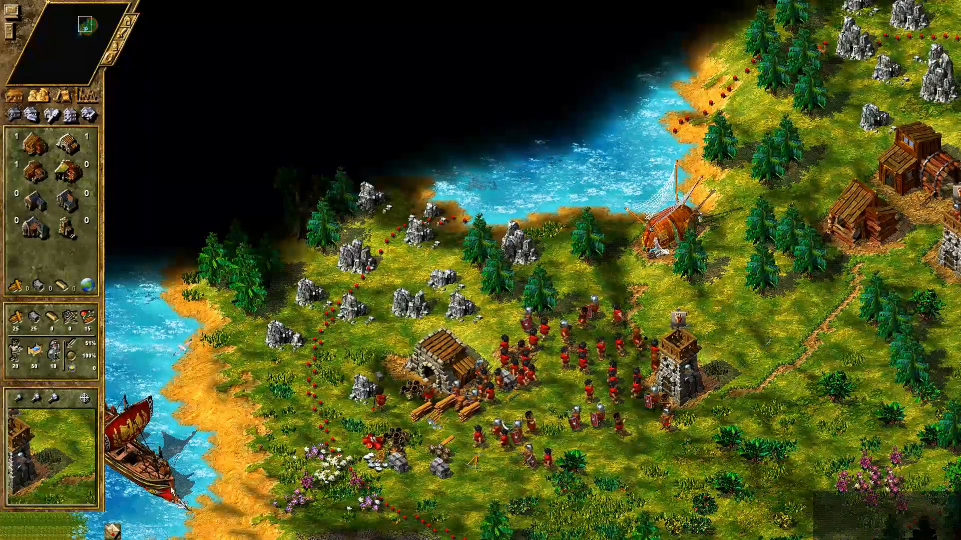
Scroll down and right across the settlement, towers and coastline at full HD.
scroll("down", 3)
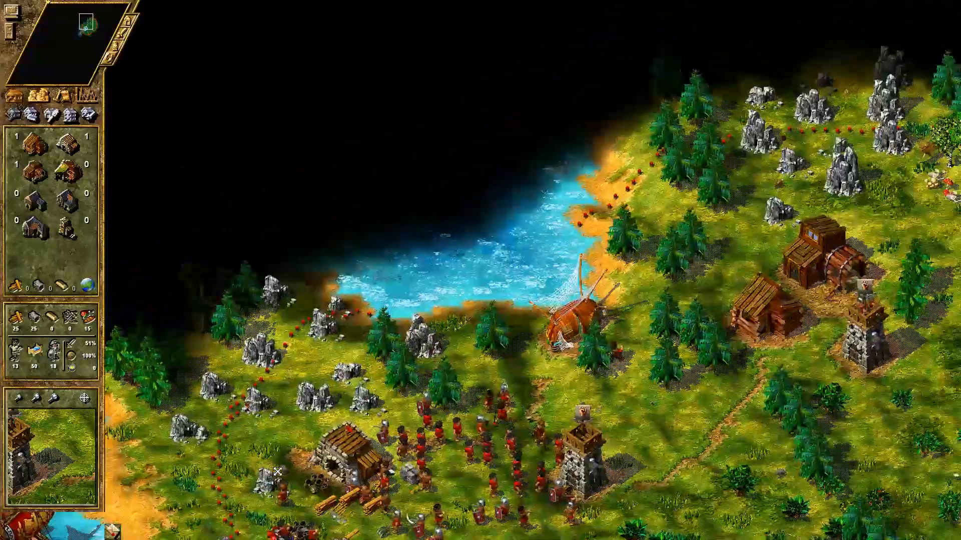
scroll("right", 3)
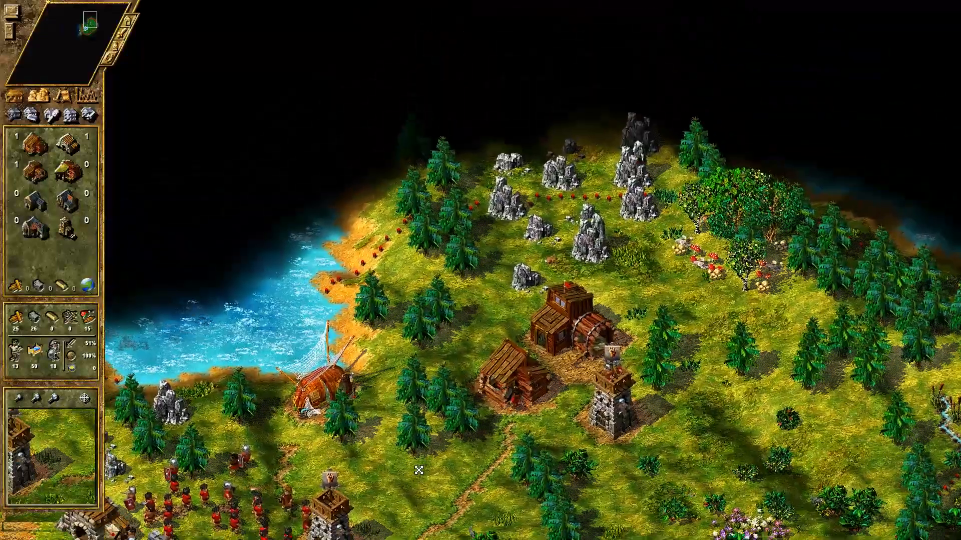
scroll("down", 3)
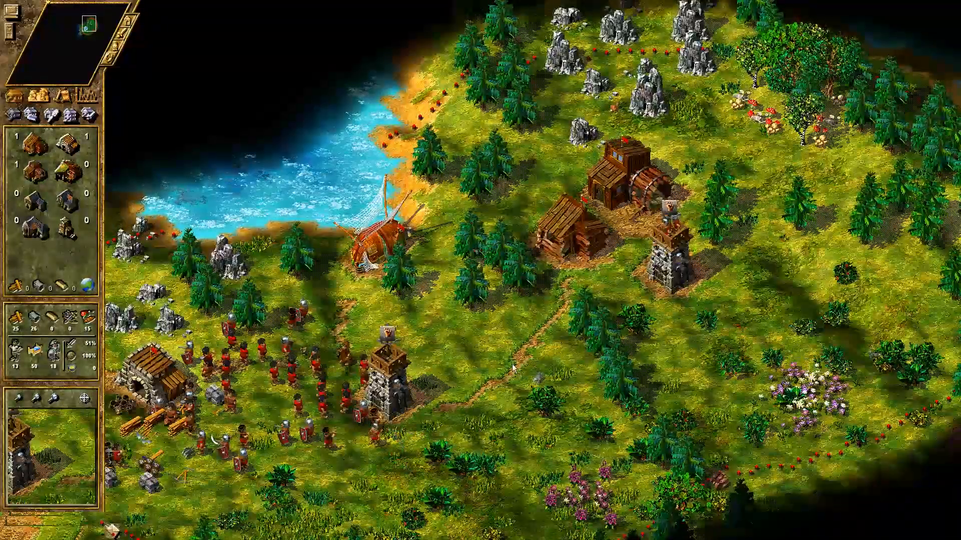
scroll("down", 3)
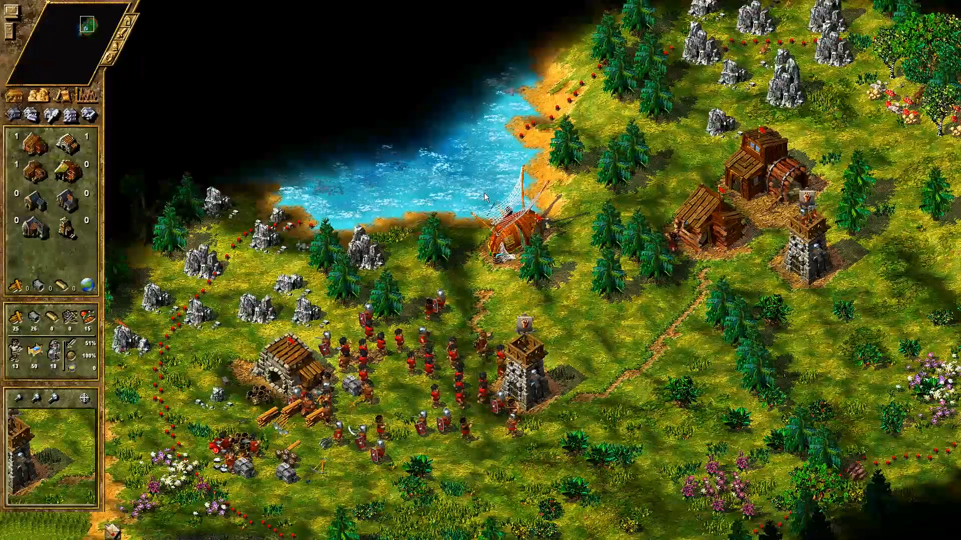
scroll("down", 3)
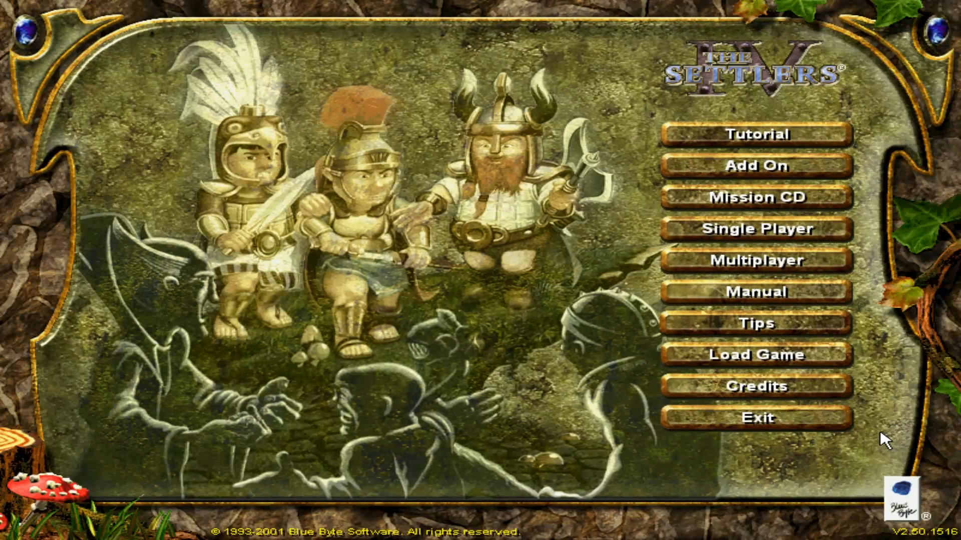
mouse_move(901, 467)
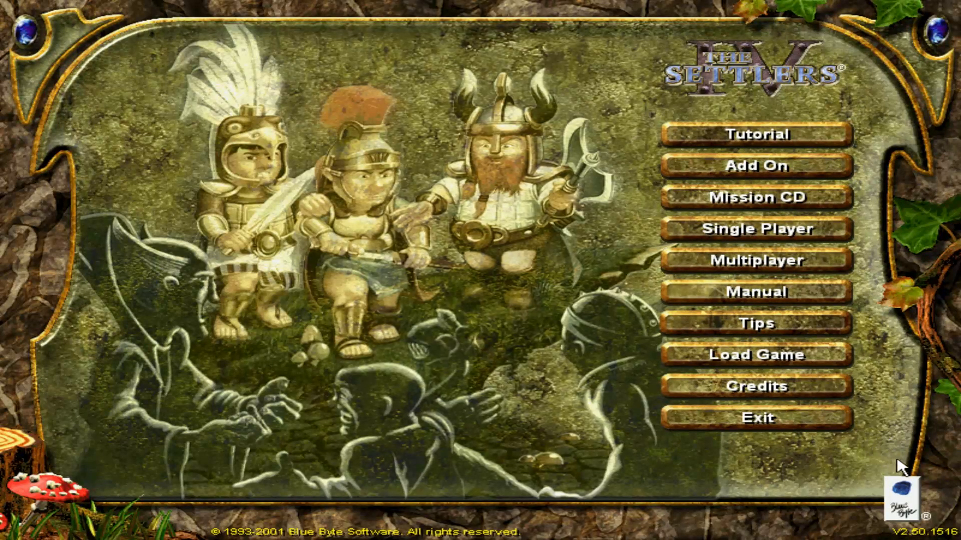
mouse_move(796, 43)
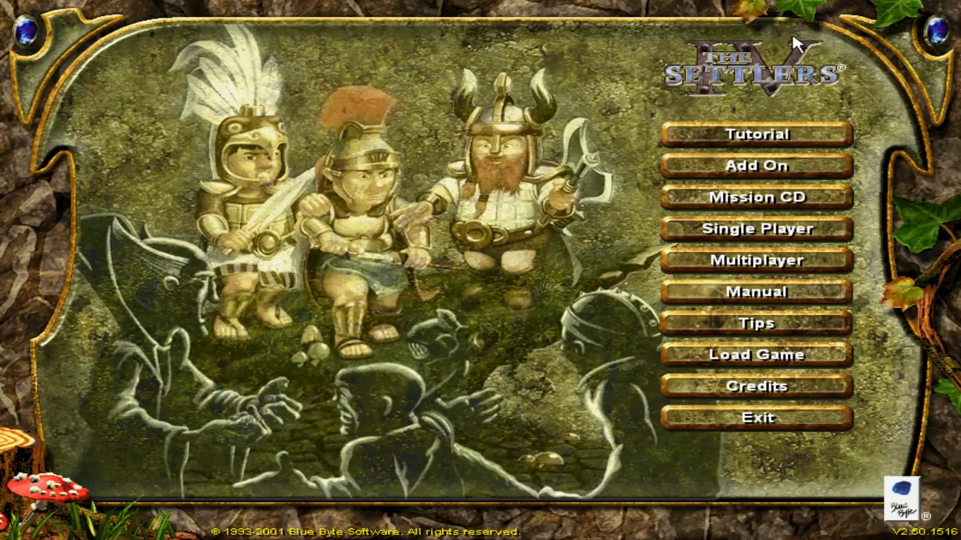
mouse_move(141, 24)
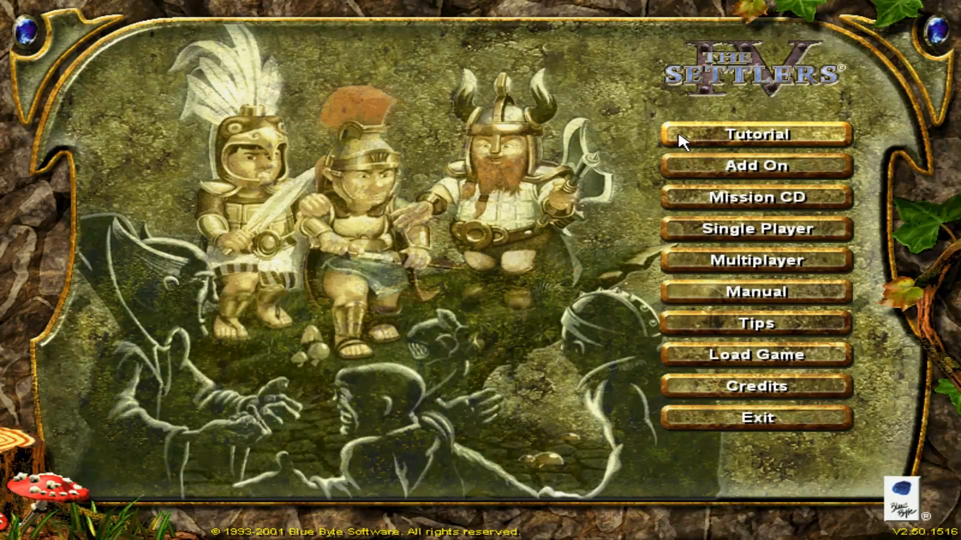
mouse_move(832, 73)
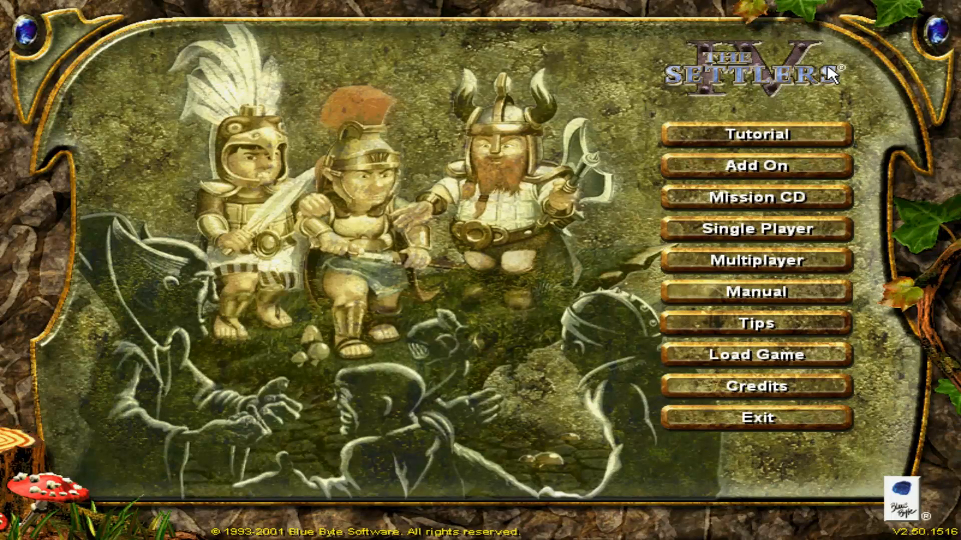
mouse_move(855, 36)
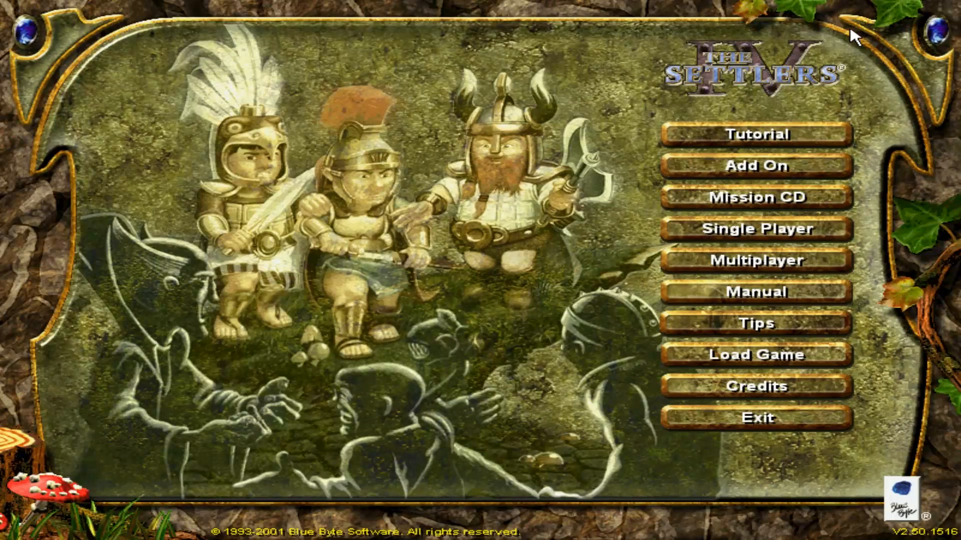
mouse_move(890, 111)
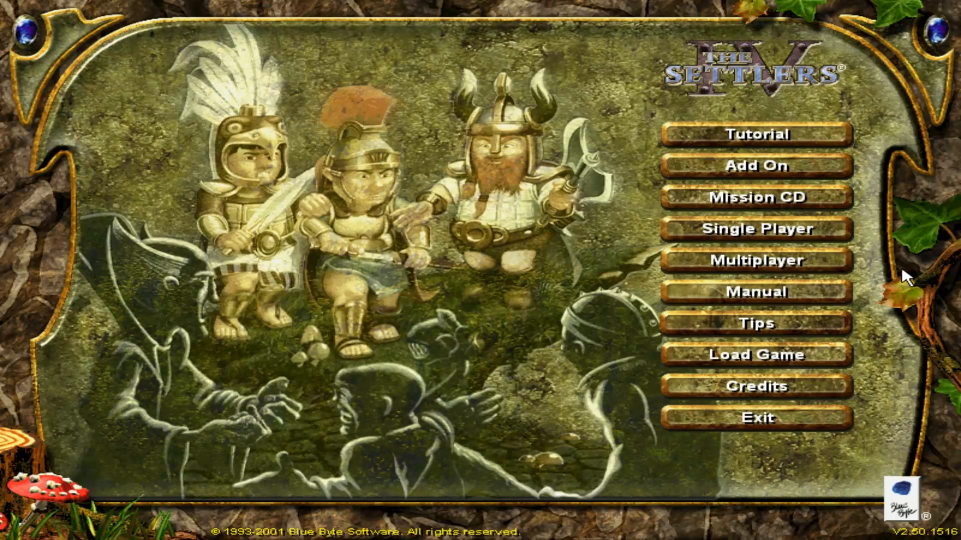
mouse_move(892, 264)
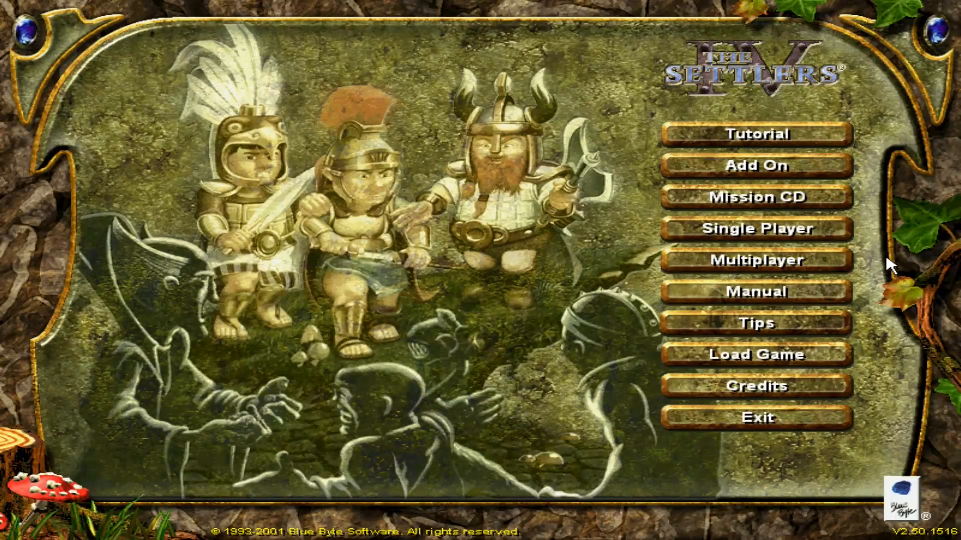
mouse_move(611, 437)
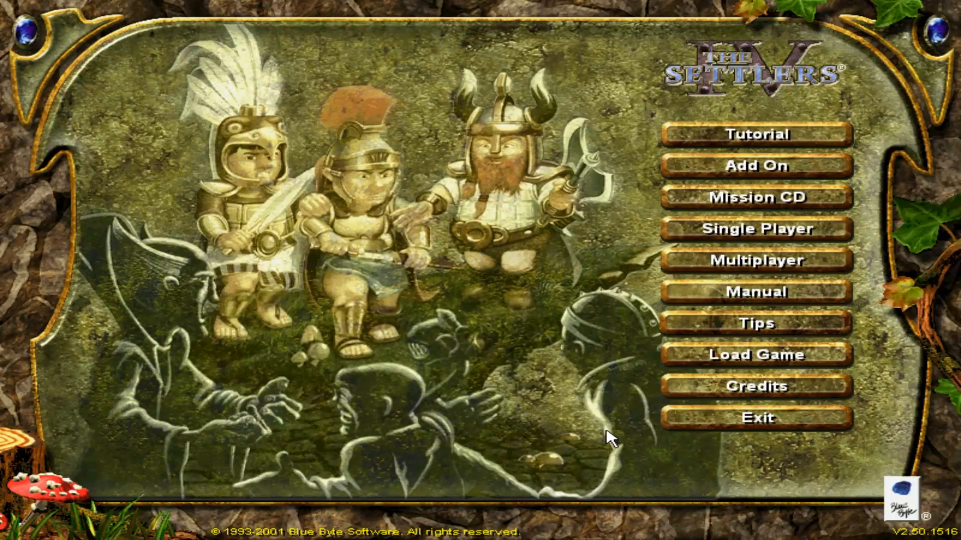
mouse_move(741, 420)
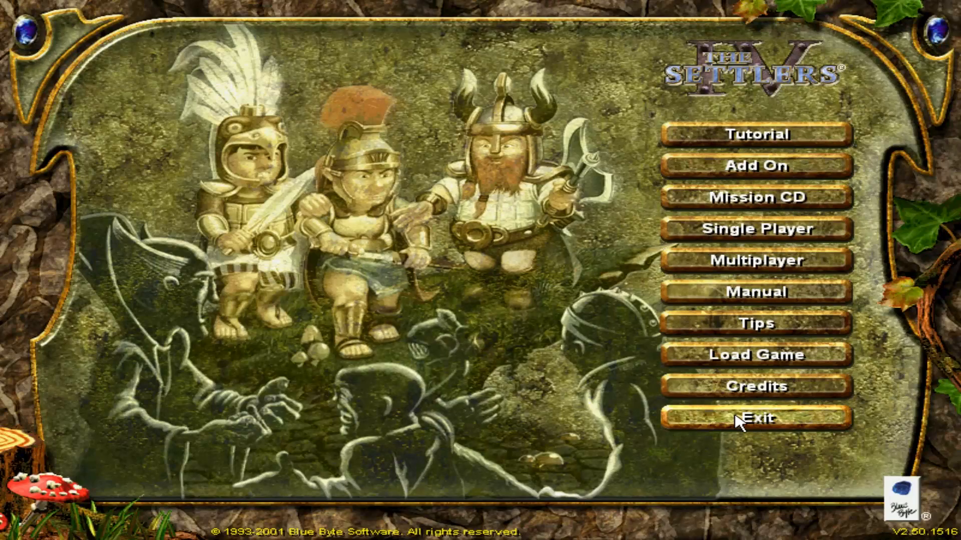